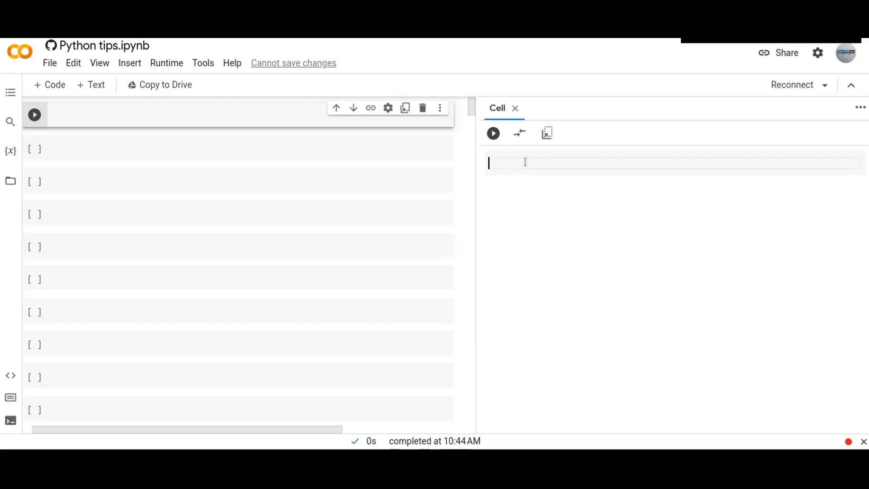
{"action": "mouse_move", "coordinate": [532, 161]}
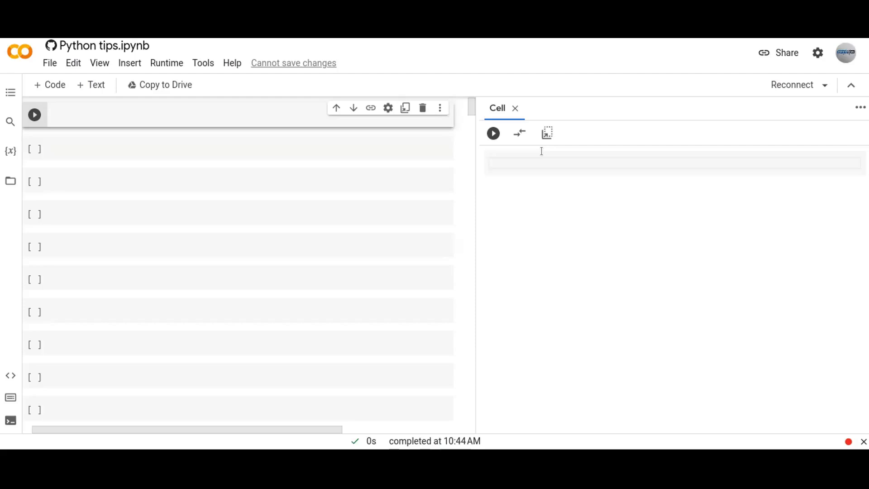
{"action": "mouse_move", "coordinate": [565, 149]}
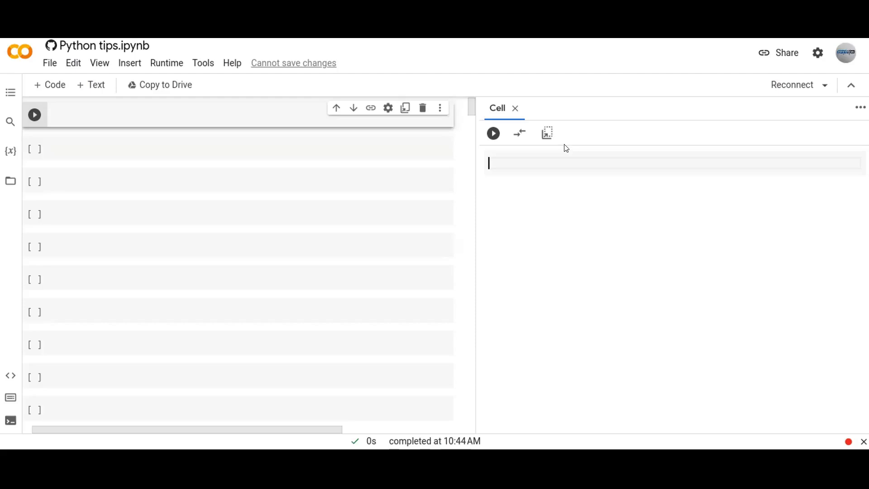
{"action": "type", "text": "#2"}
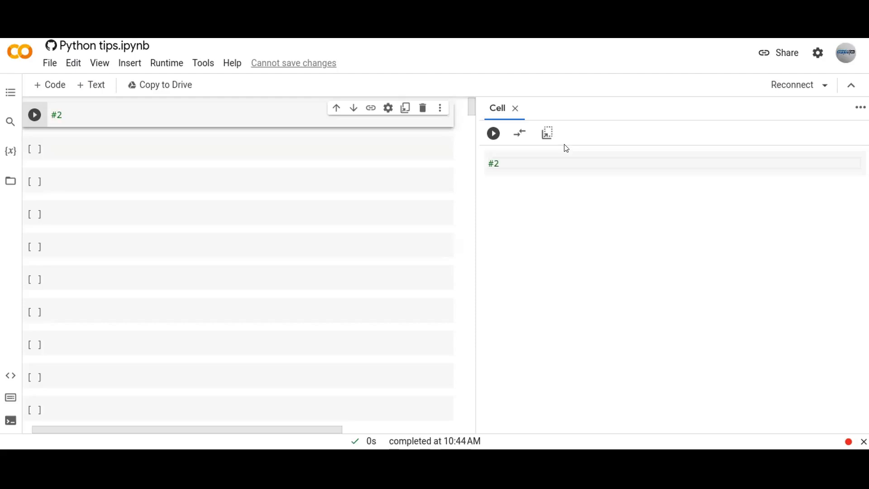
{"action": "type", "text": "@"}
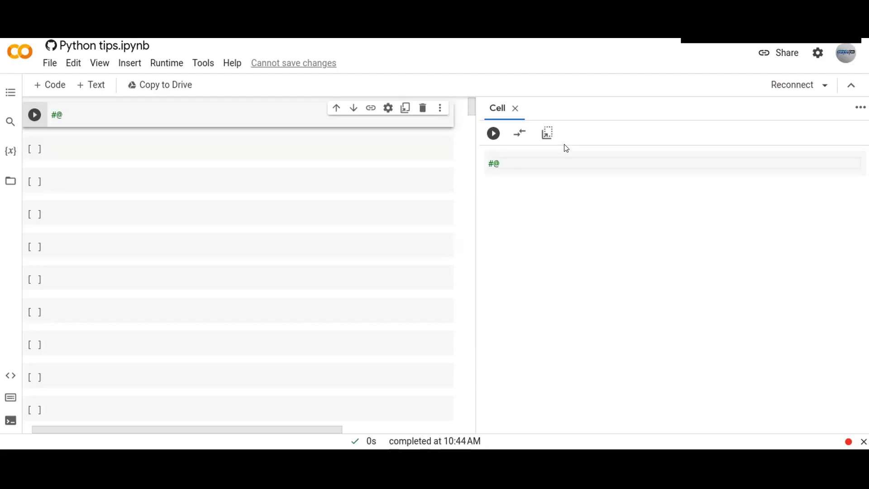
{"action": "left_click", "coordinate": [496, 163]}
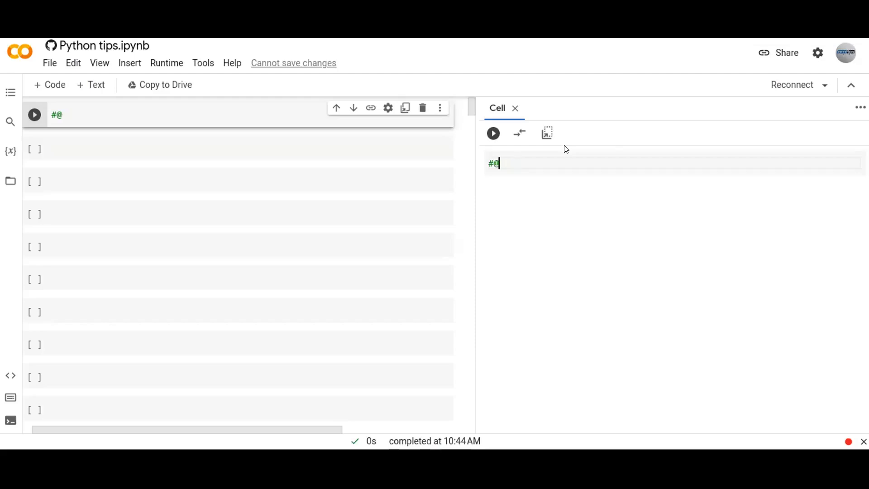
{"action": "type", "text": "title"}
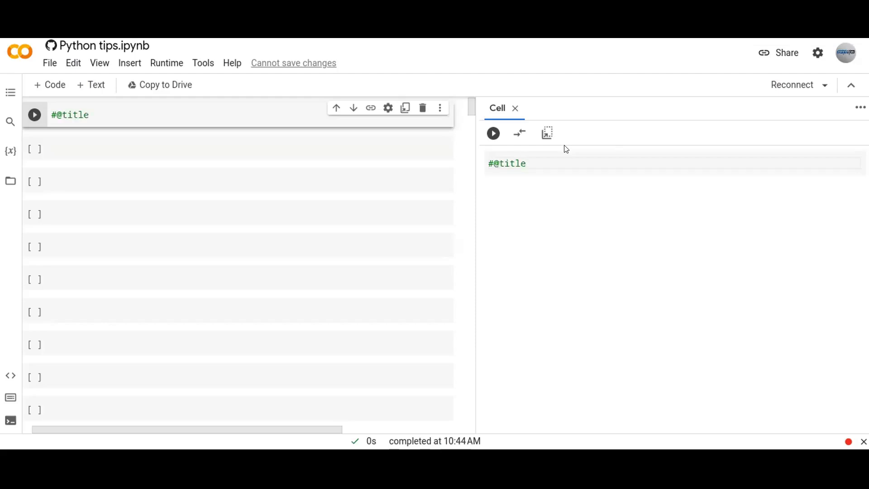
{"action": "type", "text": "simple"}
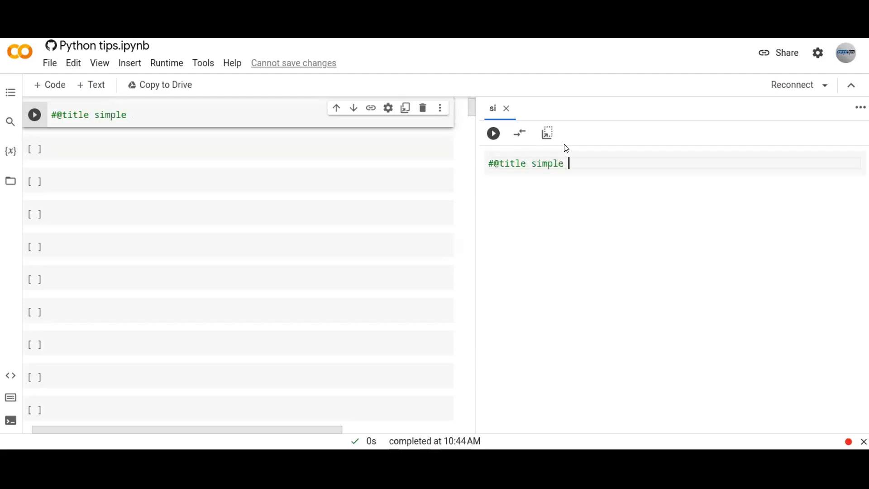
{"action": "type", "text": "form fi"}
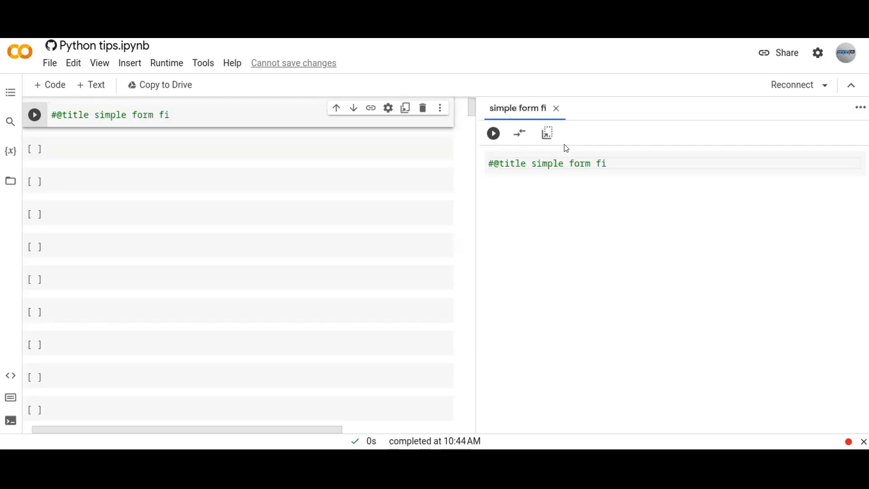
{"action": "type", "text": "elds"}
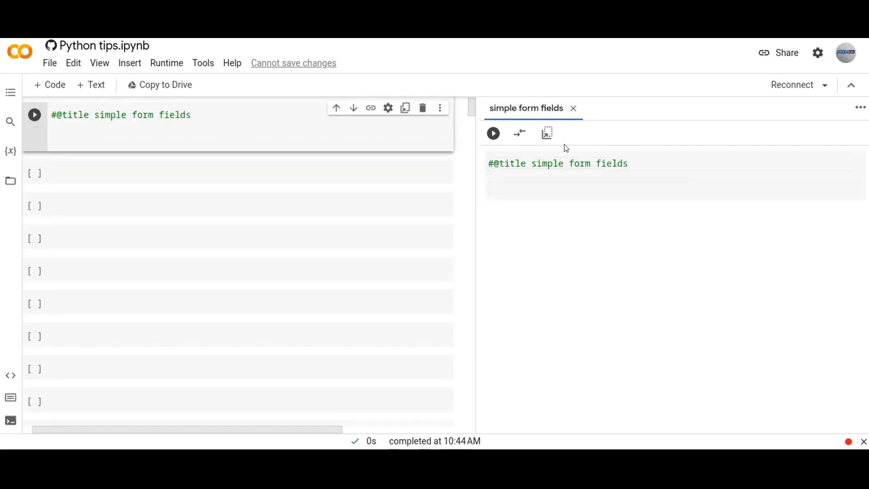
{"action": "type", "text": "#@"}
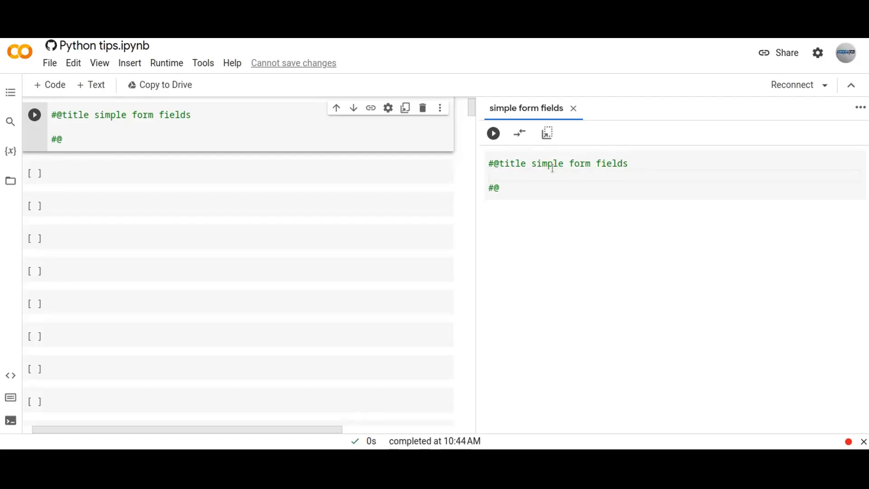
{"action": "type", "text": "string_ty"}
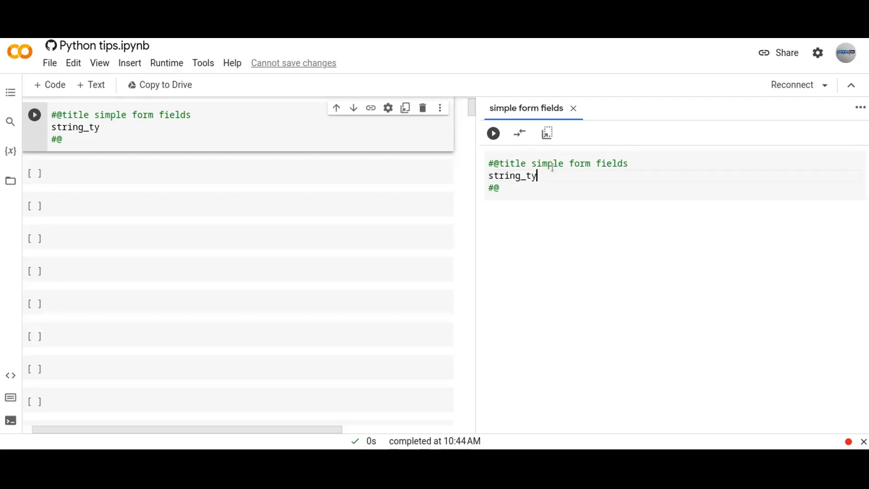
{"action": "type", "text": "pe = ''"}
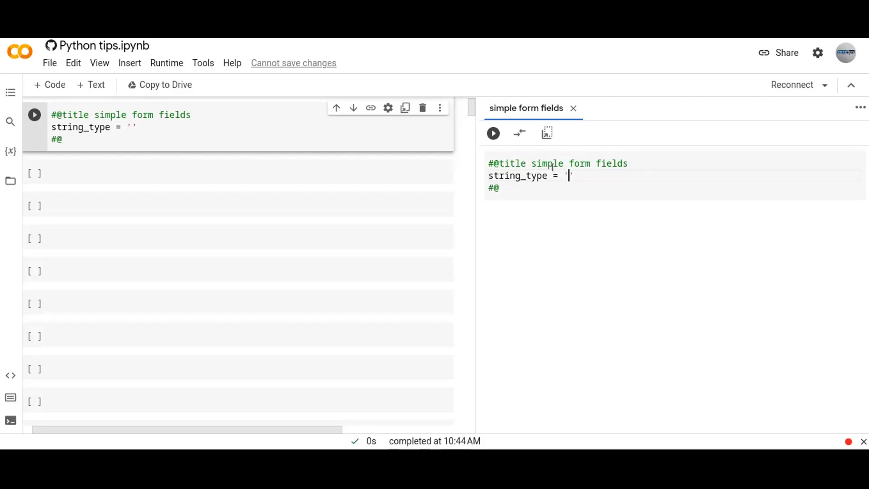
{"action": "type", "text": "your na"}
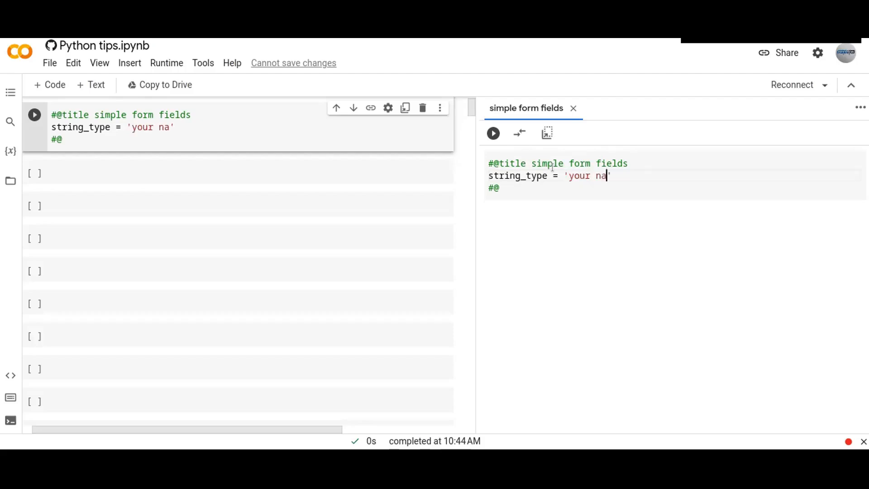
{"action": "type", "text": "me' #"}
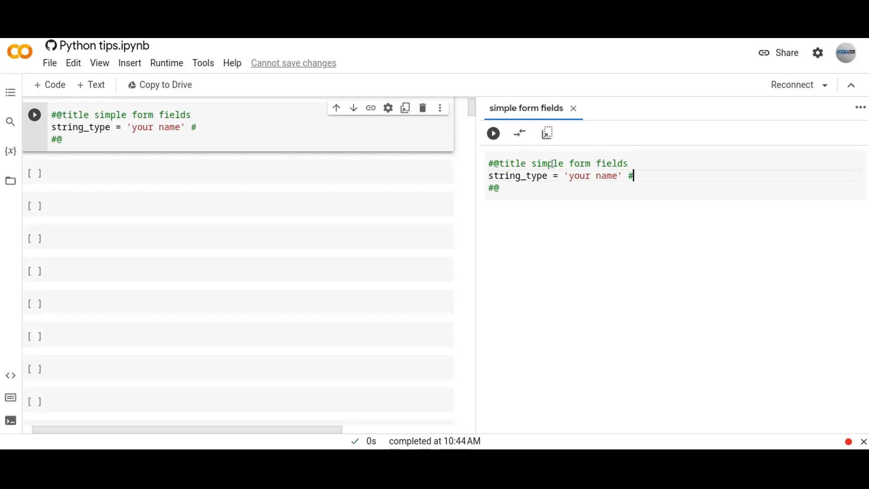
{"action": "type", "text": "@"}
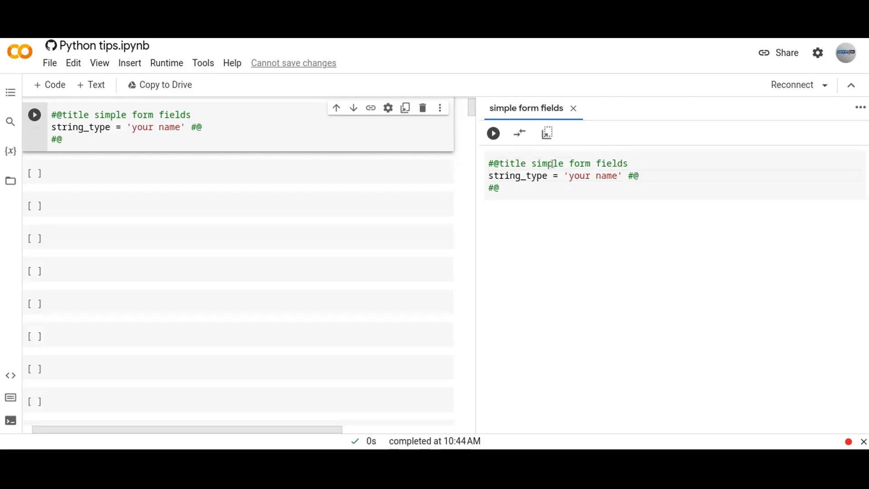
{"action": "type", "text": "par"}
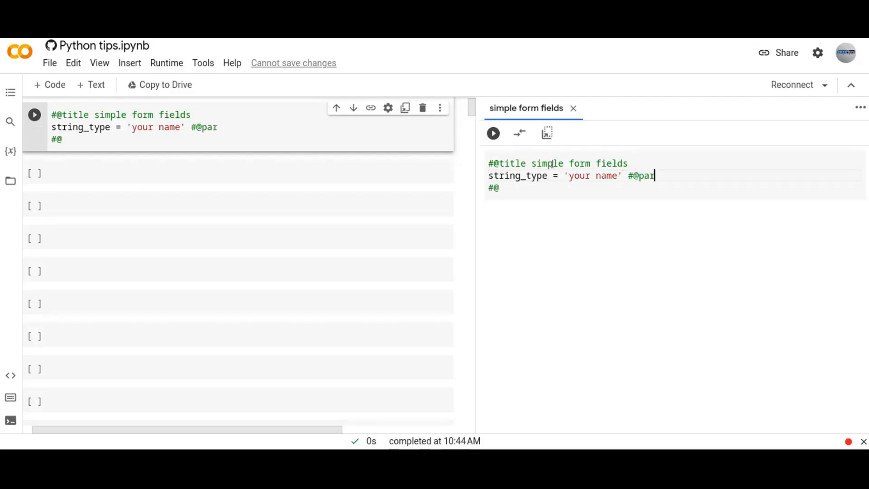
{"action": "type", "text": "am"}
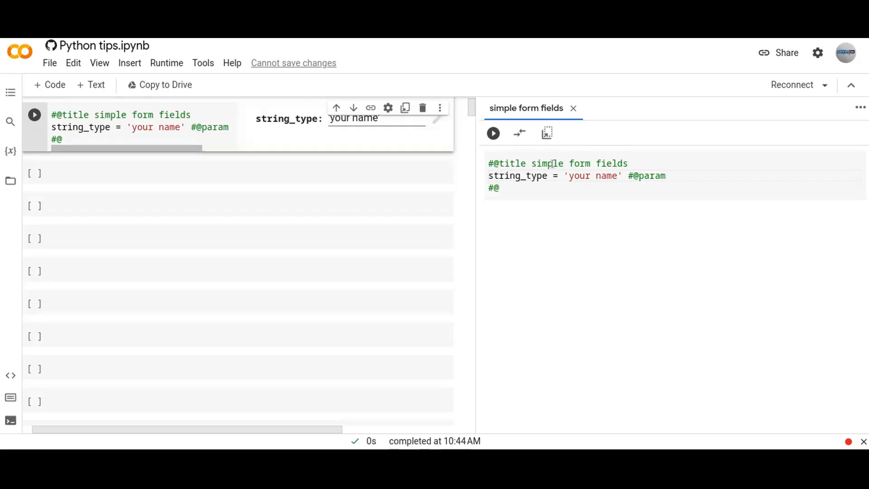
{"action": "type", "text": "{t"}
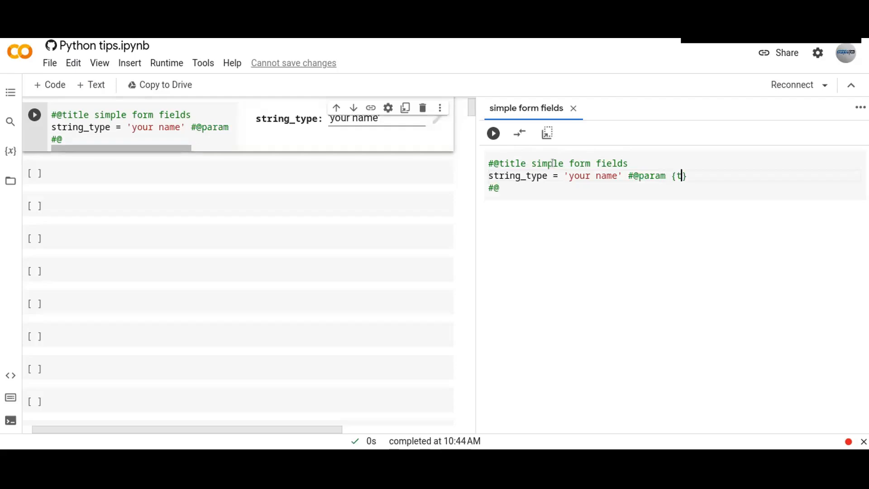
{"action": "type", "text": "ype:''"}
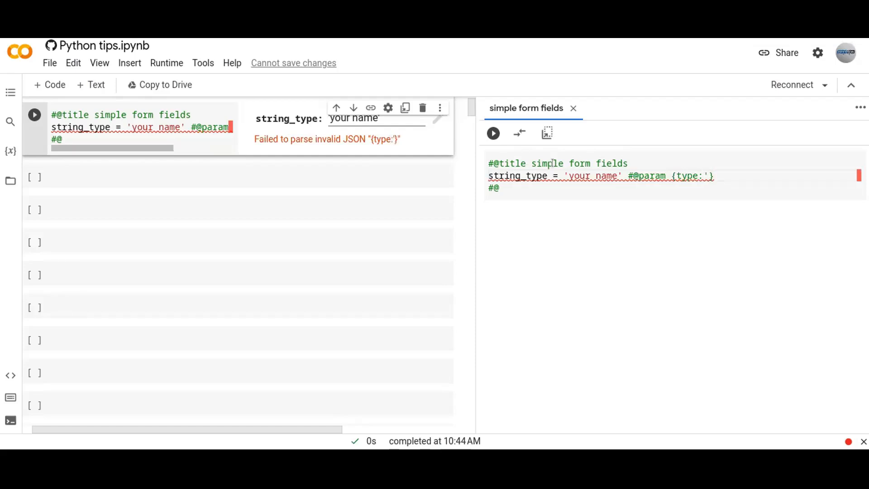
{"action": "type", "text": "\"s"}
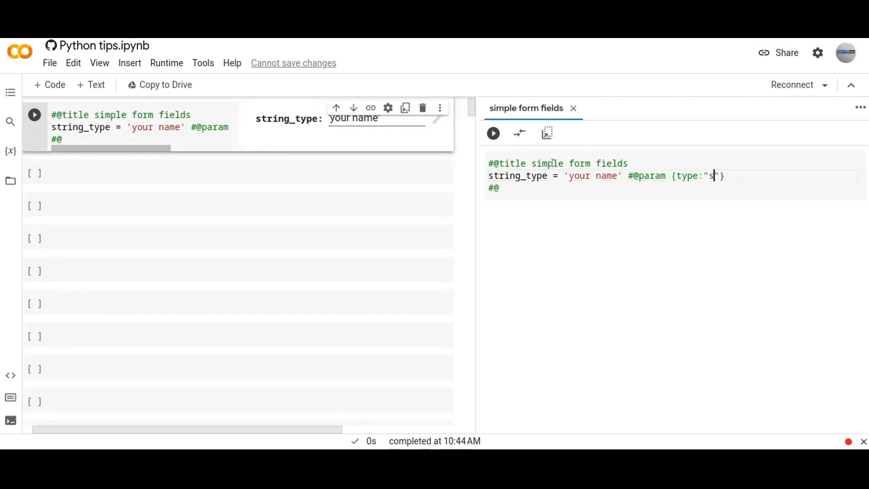
{"action": "type", "text": "tring"}
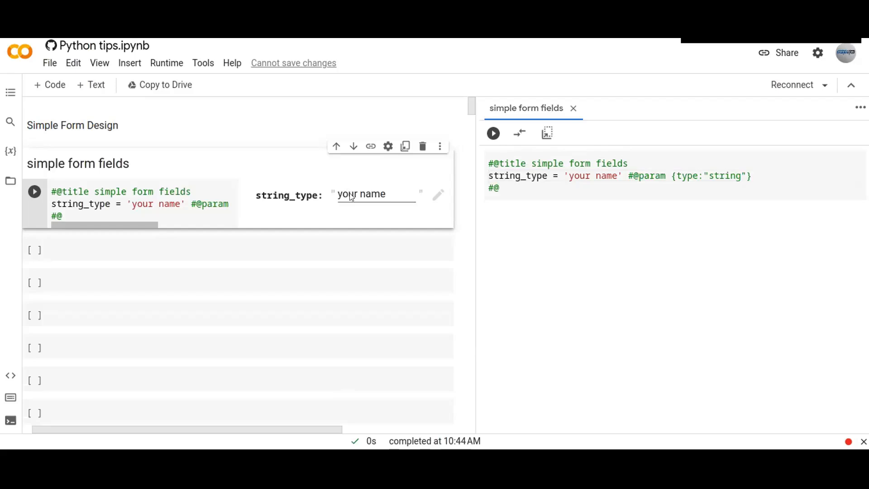
Replace 'your name' with 'asibeh' in the string_type form field and confirm the code matches
{"action": "left_click", "coordinate": [361, 195]}
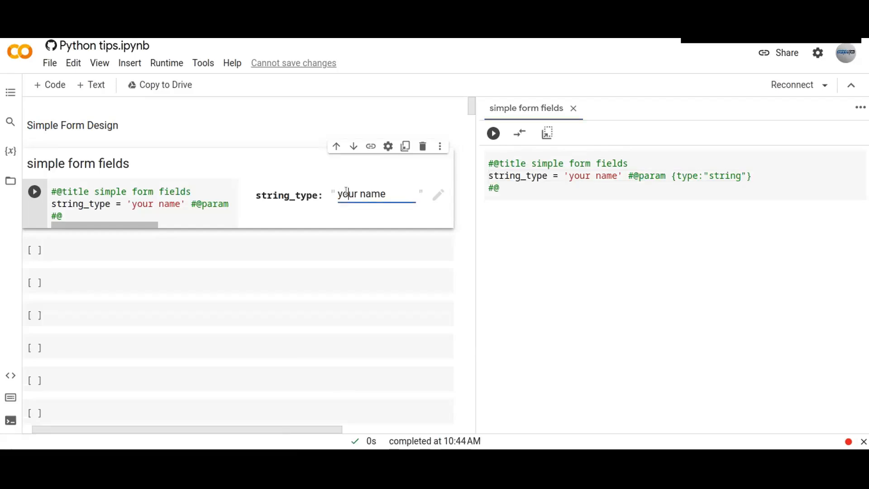
{"action": "double_click", "coordinate": [360, 194]}
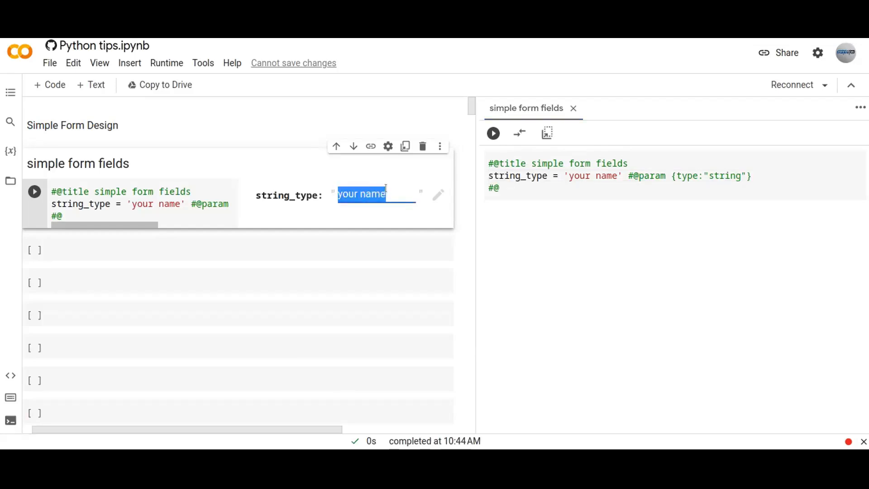
{"action": "type", "text": "asib"}
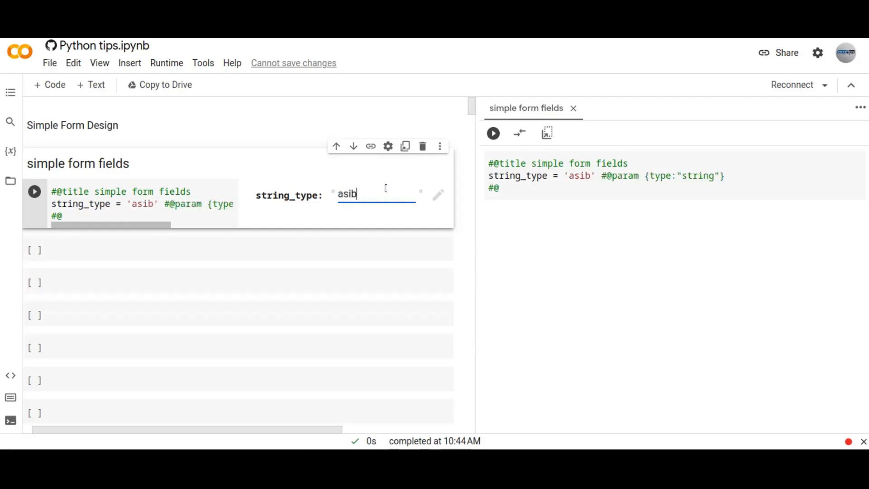
{"action": "type", "text": "eh"}
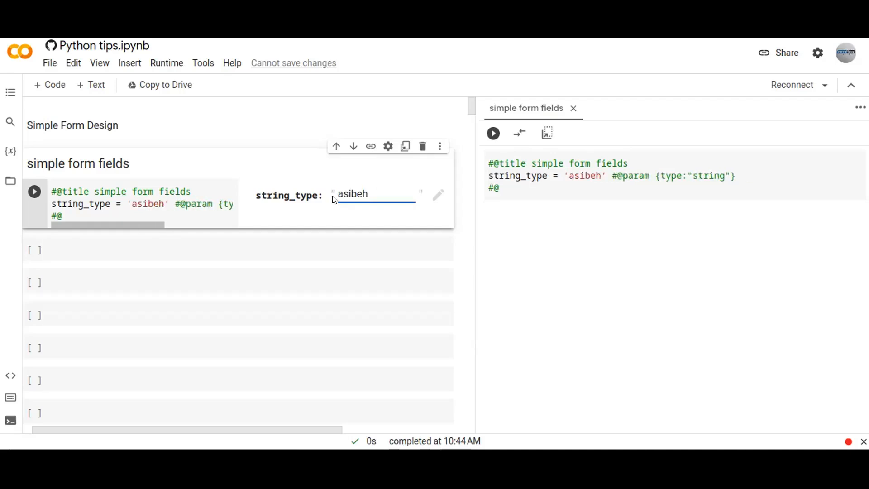
{"action": "double_click", "coordinate": [352, 194]}
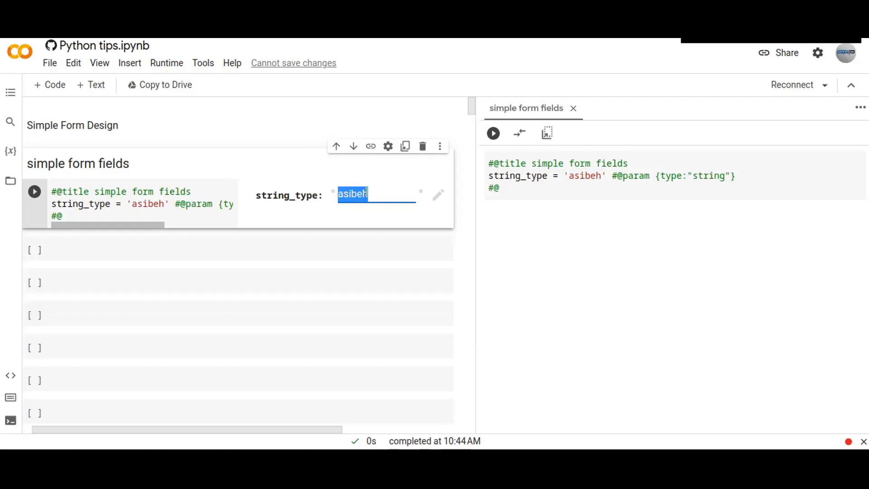
{"action": "left_click", "coordinate": [585, 175]}
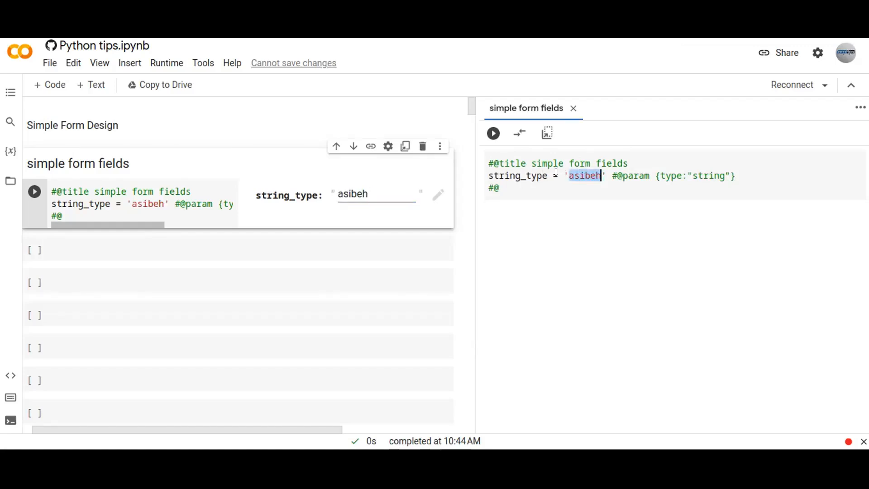
{"action": "left_click", "coordinate": [368, 194]}
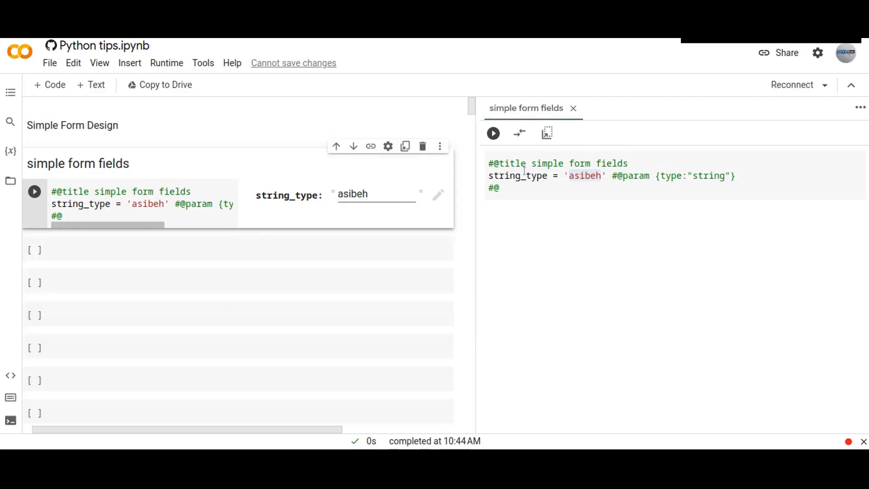
{"action": "left_click", "coordinate": [375, 194]}
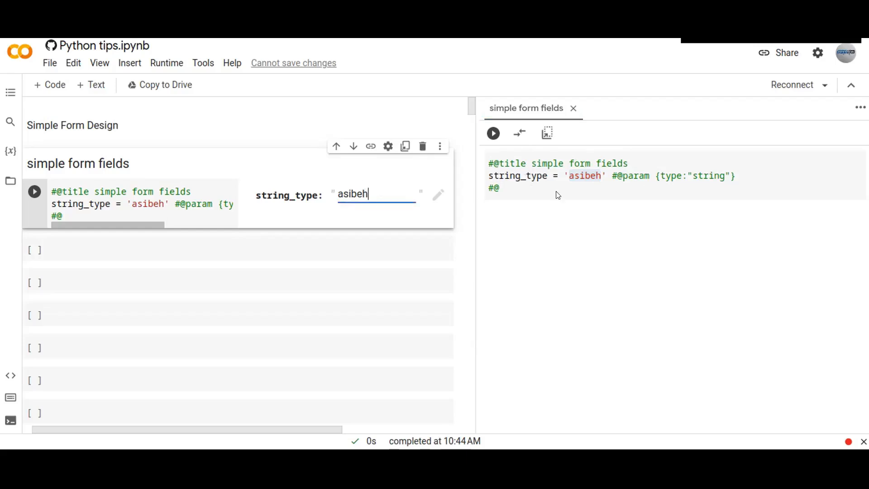
{"action": "left_click", "coordinate": [735, 175]}
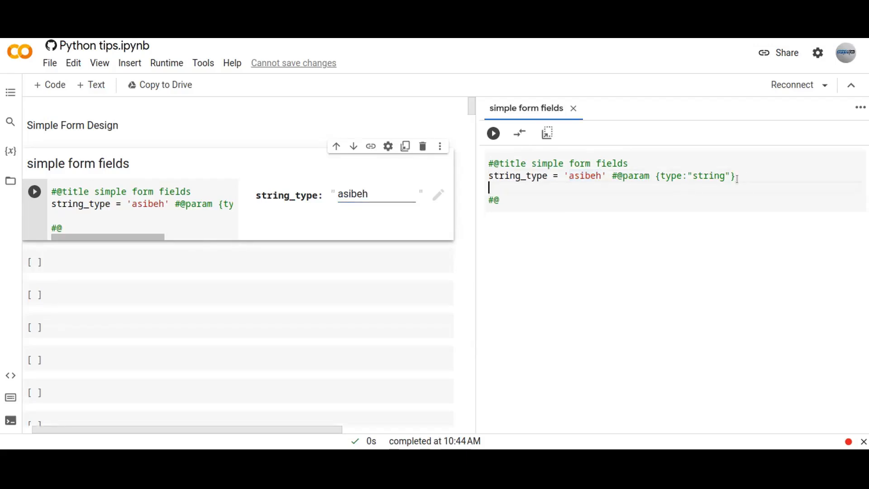
{"action": "type", "text": "is_"}
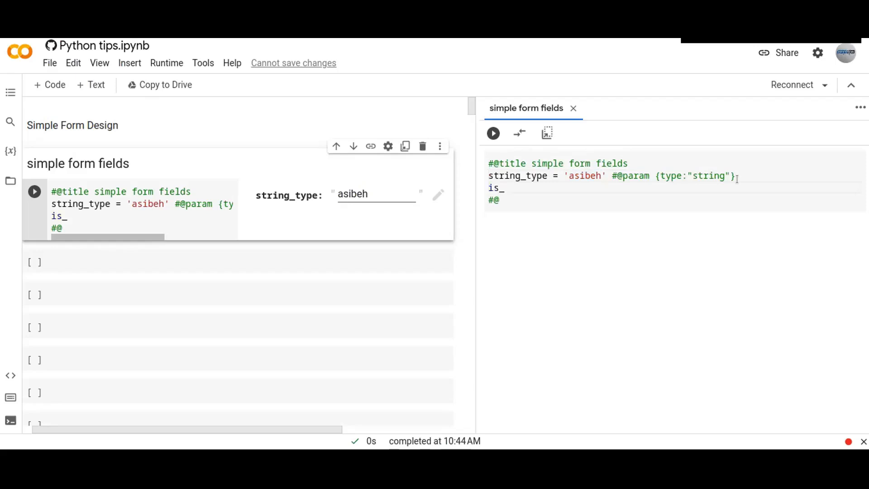
{"action": "type", "text": "checked ="}
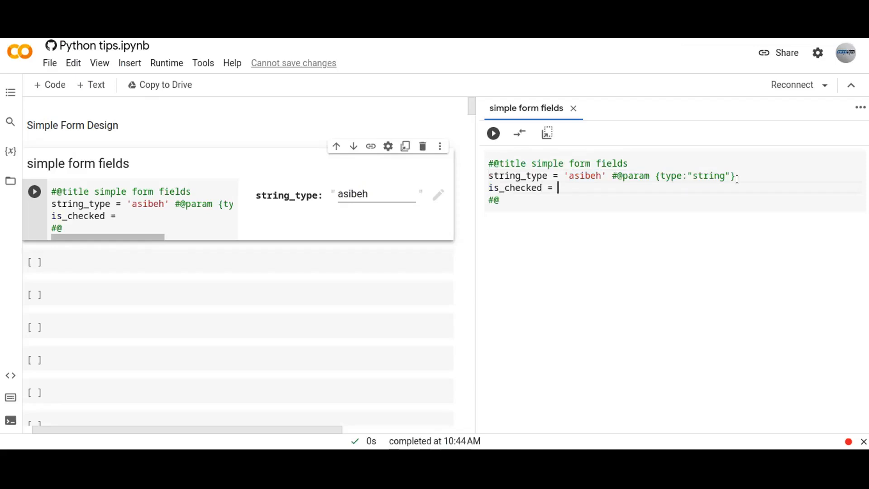
{"action": "type", "text": "Fa"}
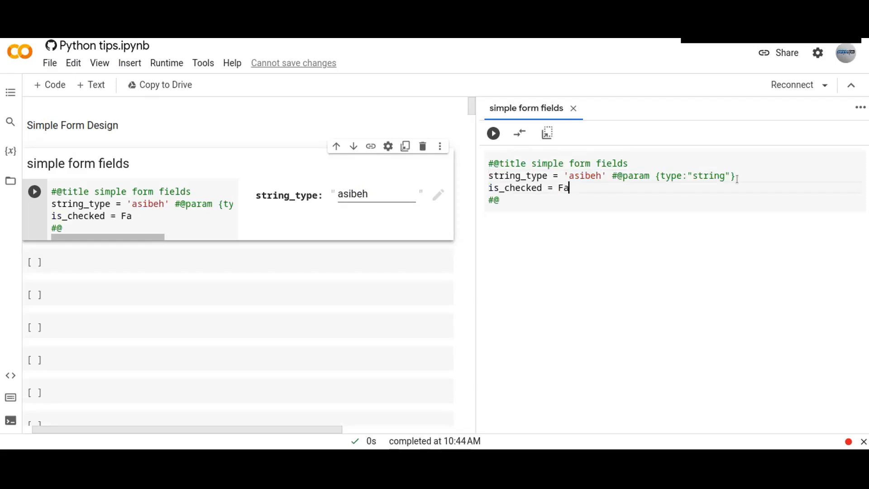
{"action": "type", "text": "lse #"}
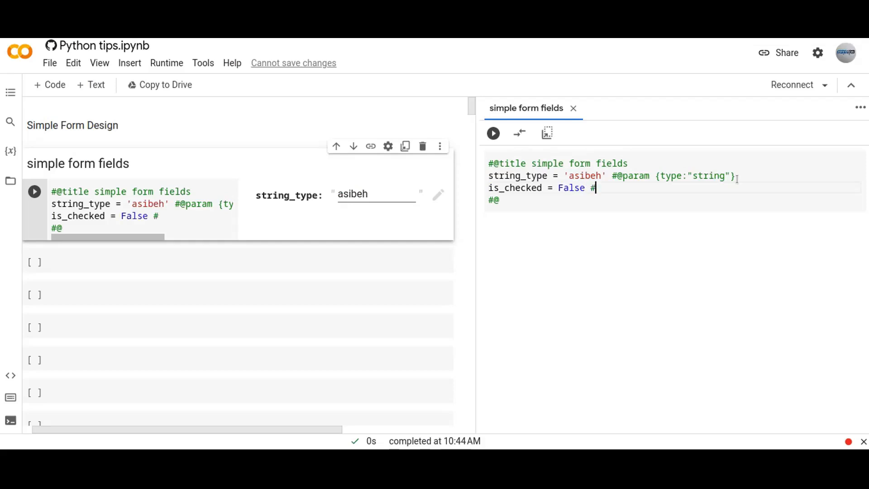
{"action": "type", "text": "@"}
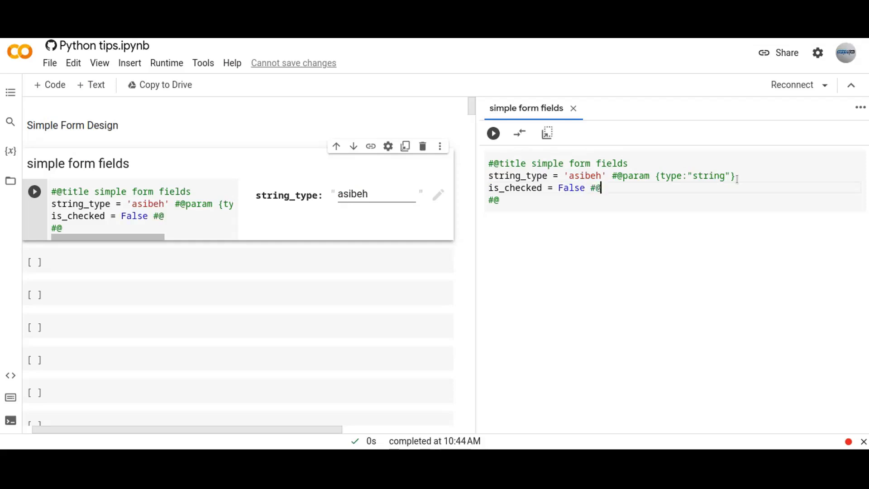
{"action": "type", "text": "param"}
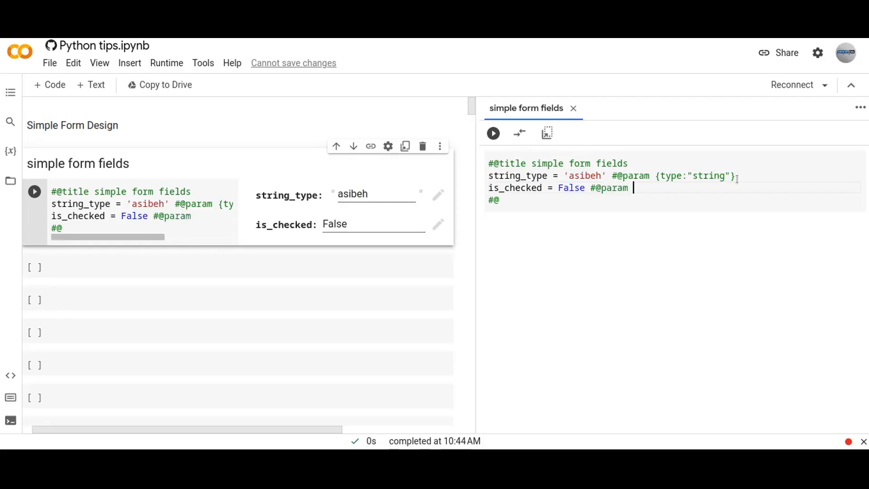
{"action": "type", "text": "{ttype}"}
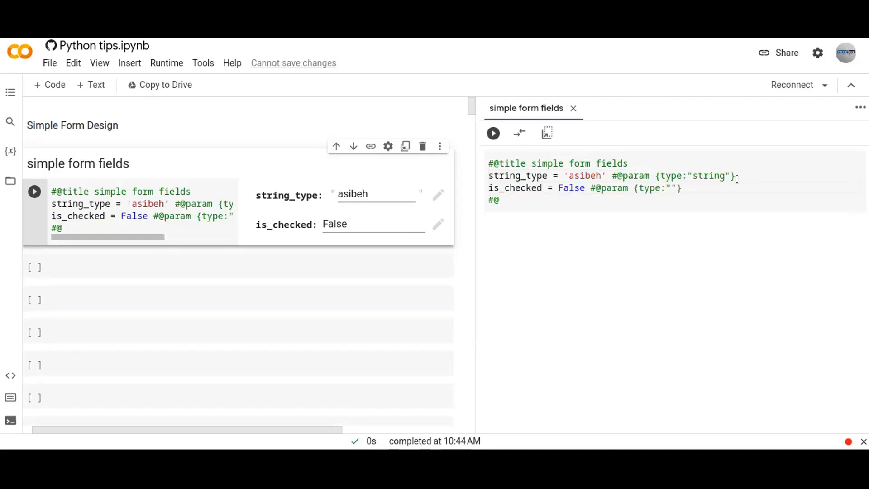
{"action": "type", "text": "boolean"}
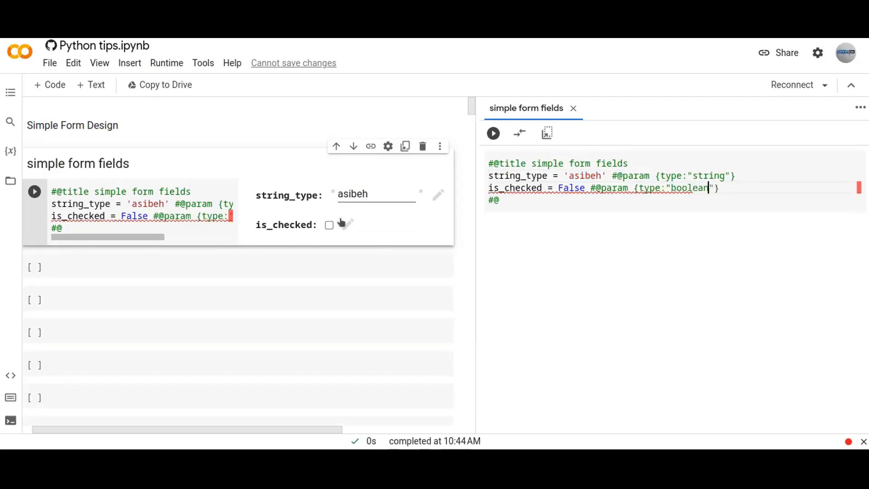
Tick the is_checked checkbox so its value becomes True
{"action": "left_click", "coordinate": [329, 225]}
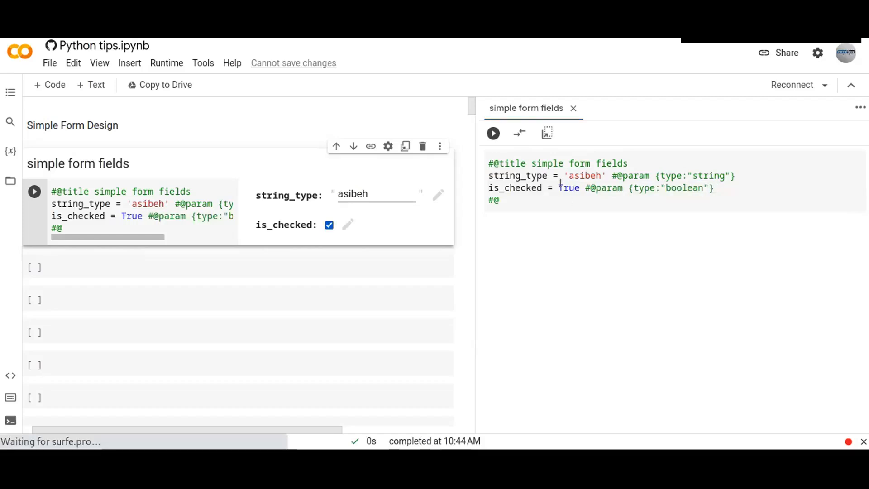
{"action": "left_click", "coordinate": [329, 225]}
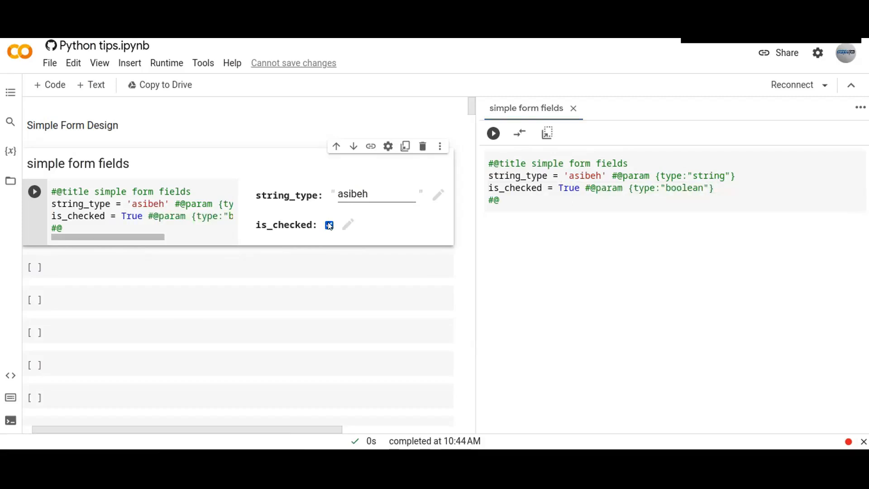
{"action": "left_click", "coordinate": [329, 225]}
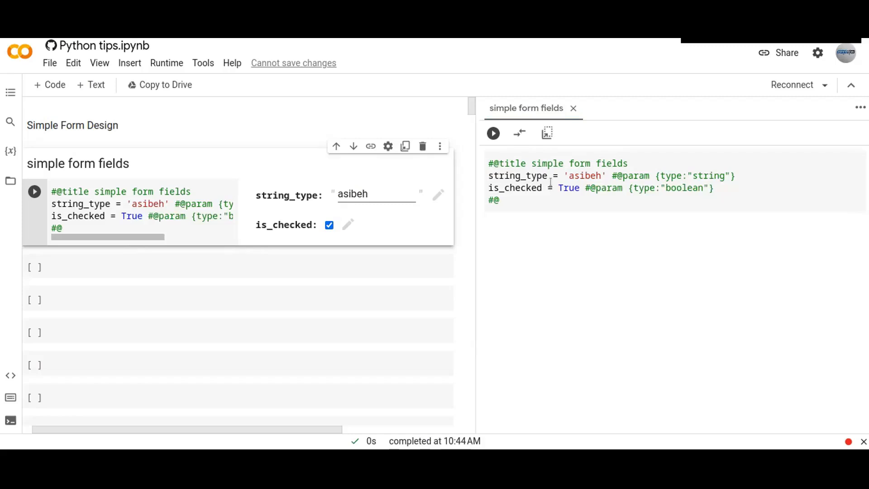
{"action": "double_click", "coordinate": [568, 187]}
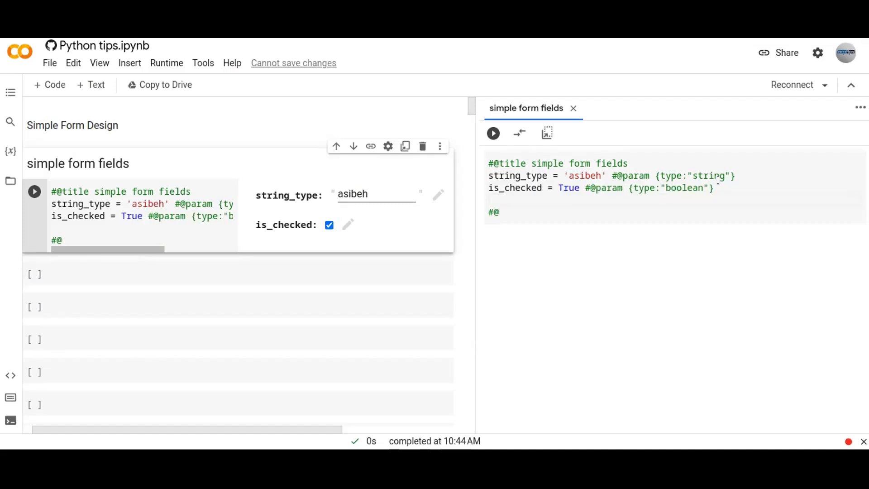
{"action": "type", "text": "a"}
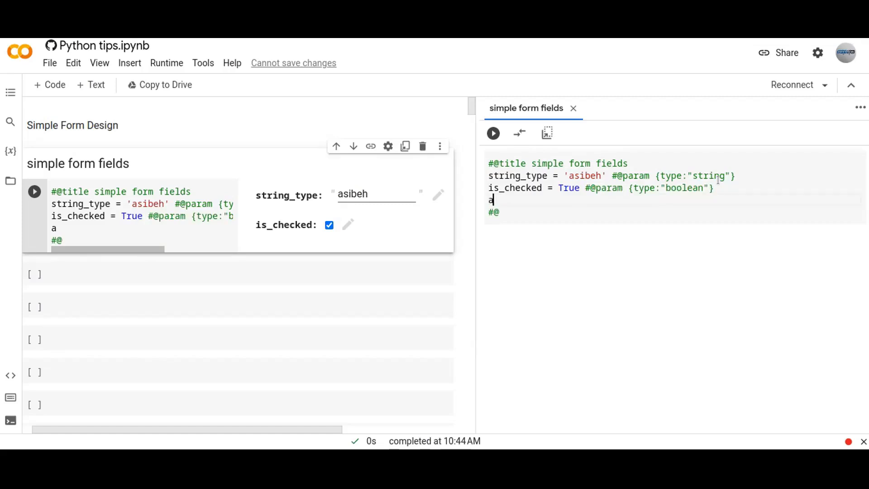
{"action": "type", "text": "ge ="}
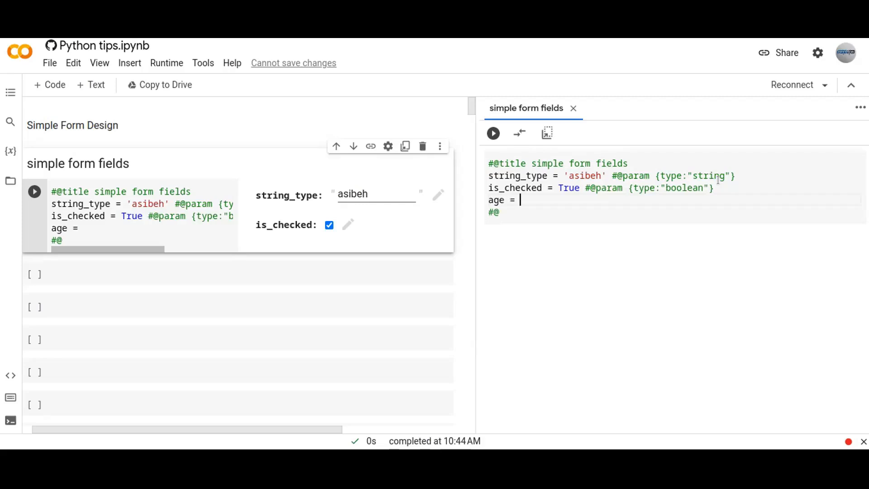
{"action": "type", "text": "10"}
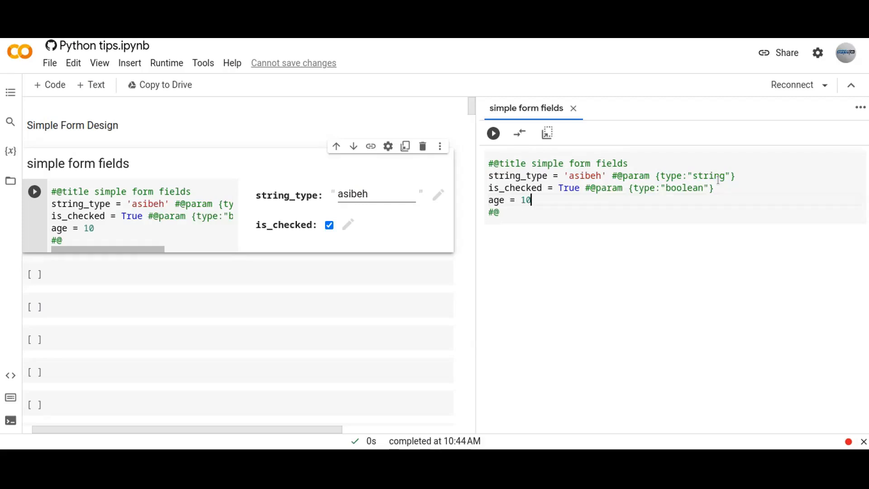
{"action": "type", "text": "#@"}
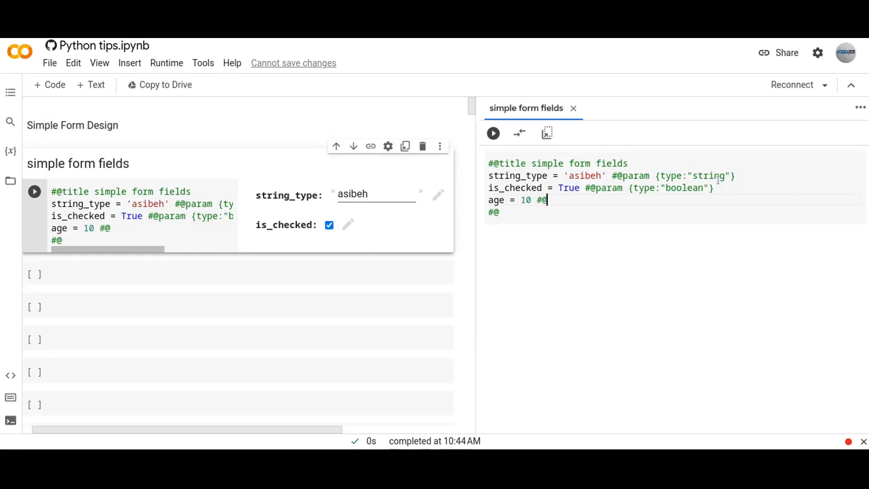
{"action": "type", "text": "aara"}
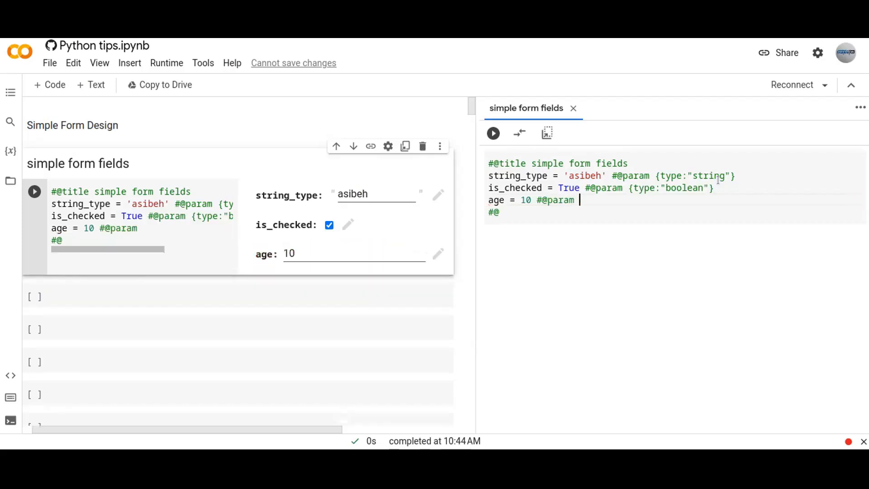
{"action": "type", "text": "{t"}
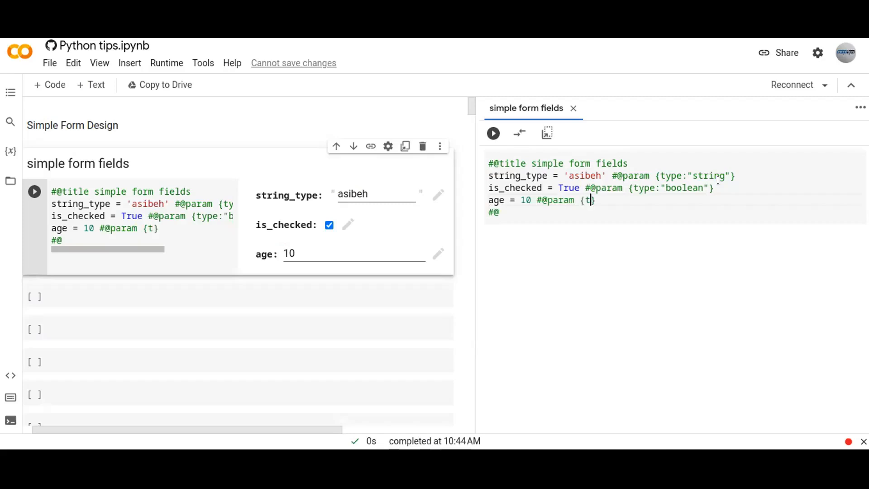
{"action": "type", "text": "ype:}"}
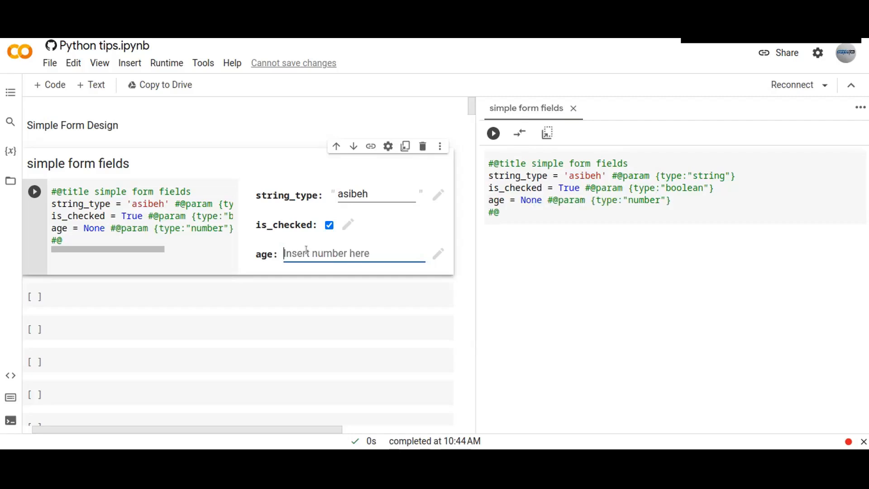
Change the age value to 32 and start a new line below
{"action": "type", "text": "32"}
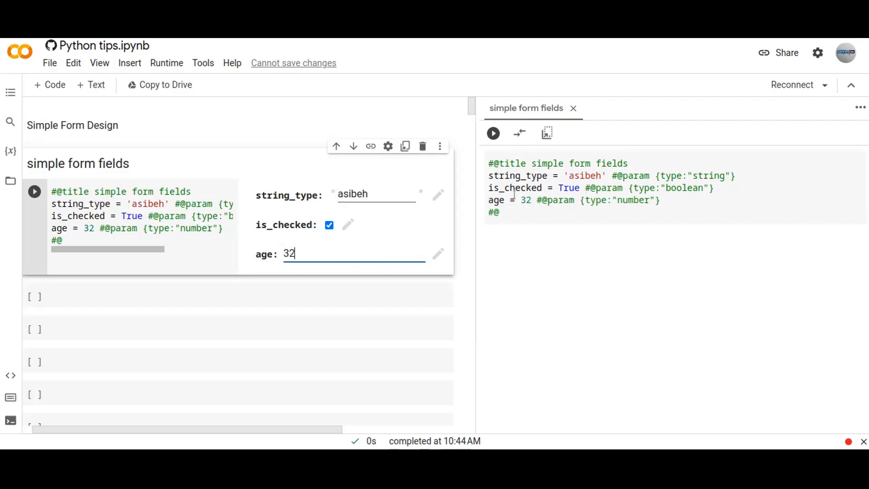
{"action": "double_click", "coordinate": [525, 200]}
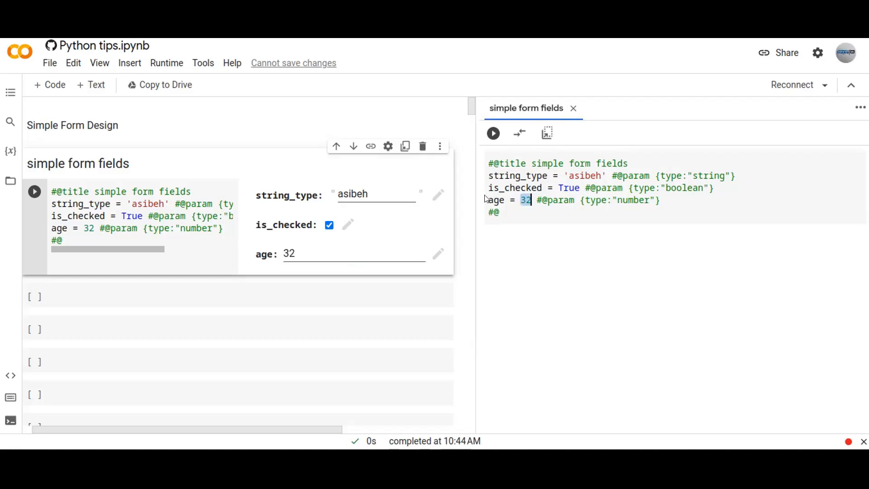
{"action": "mouse_move", "coordinate": [299, 244]}
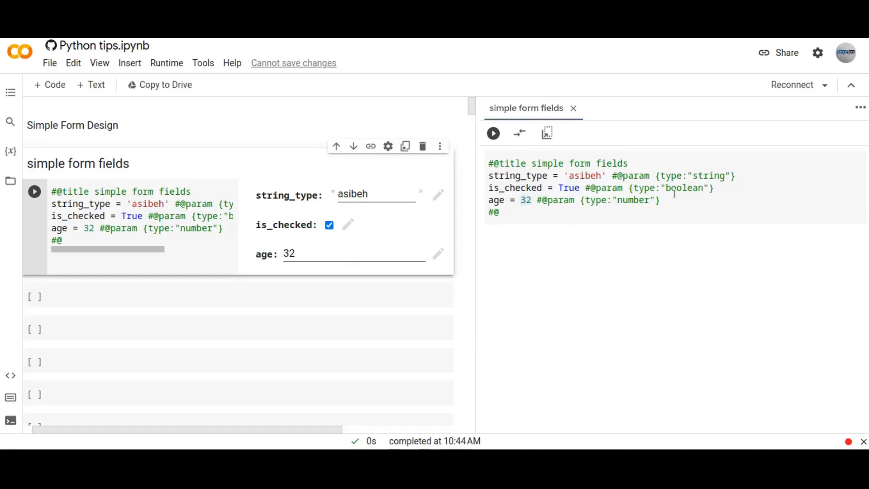
{"action": "key", "text": "enter"}
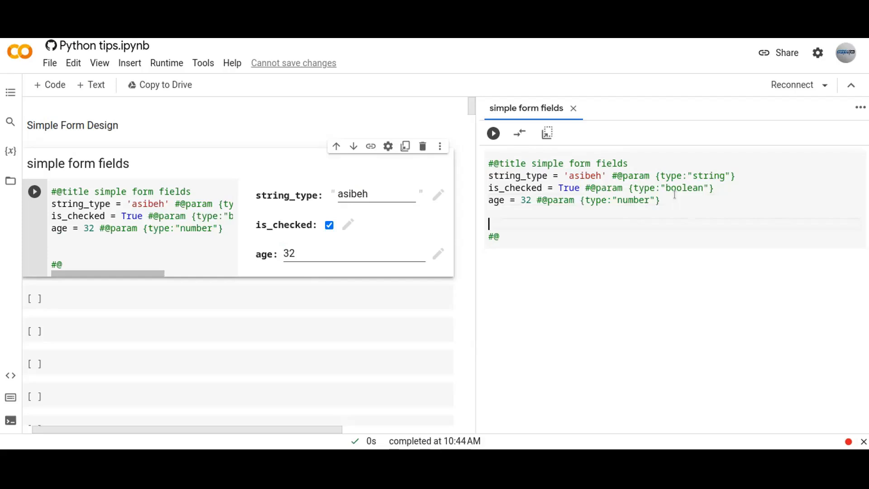
Begin the slider_type assignment line with its numeric value
{"action": "type", "text": "slider"}
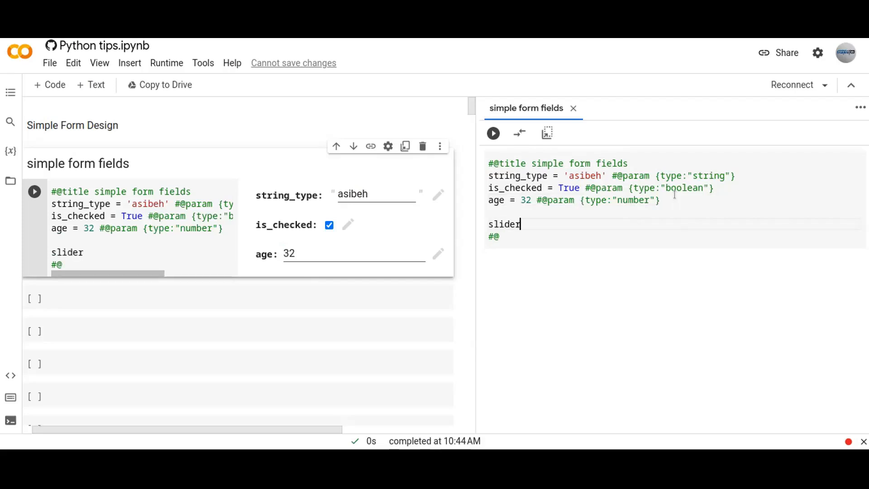
{"action": "type", "text": "_type"}
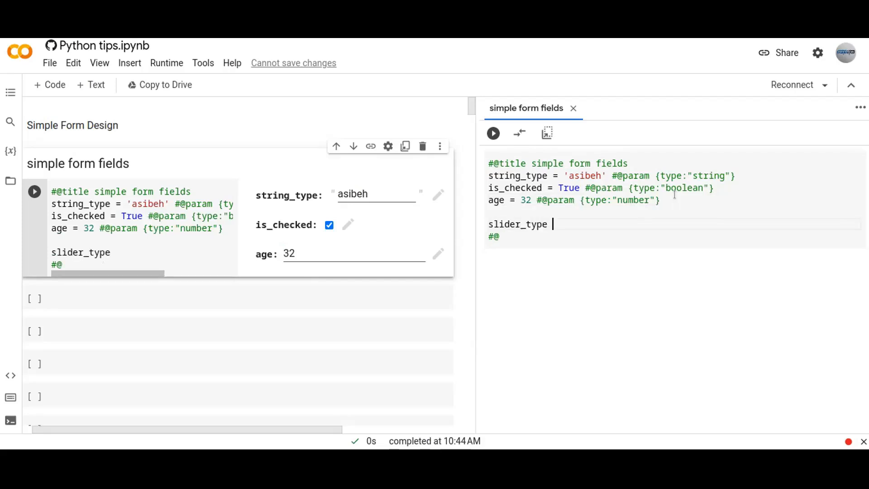
{"action": "type", "text": "+"}
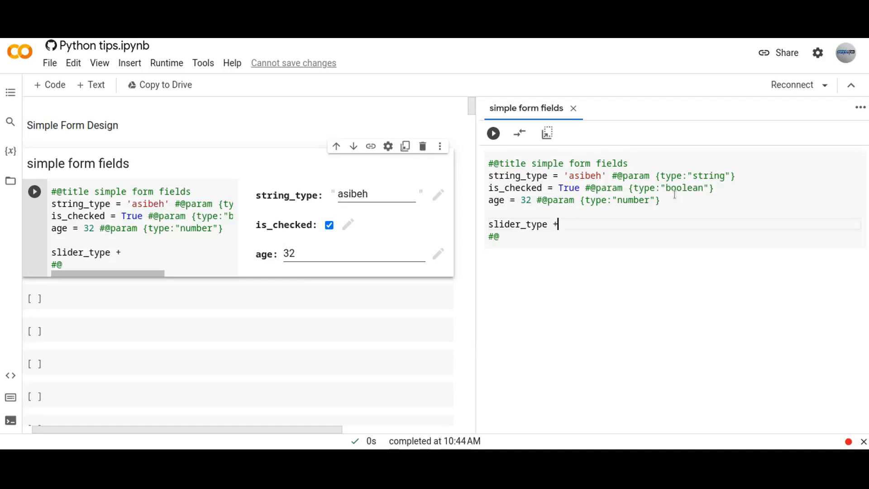
{"action": "type", "text": "="}
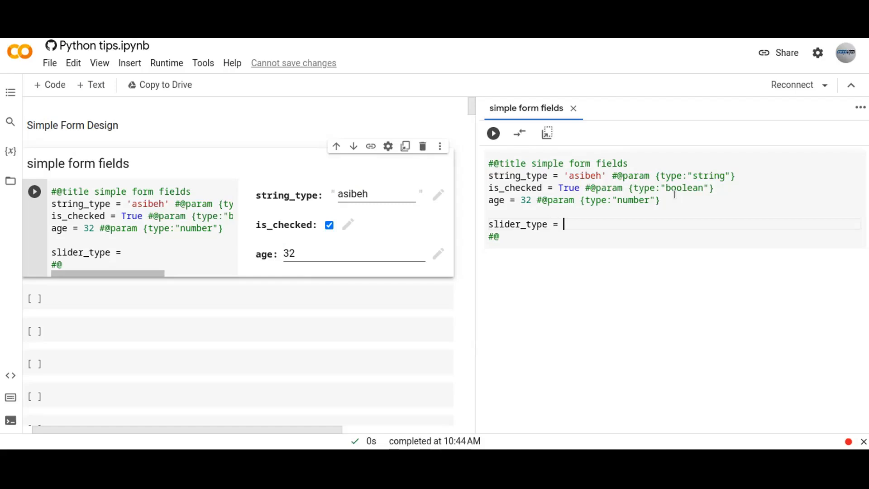
{"action": "type", "text": "!)"}
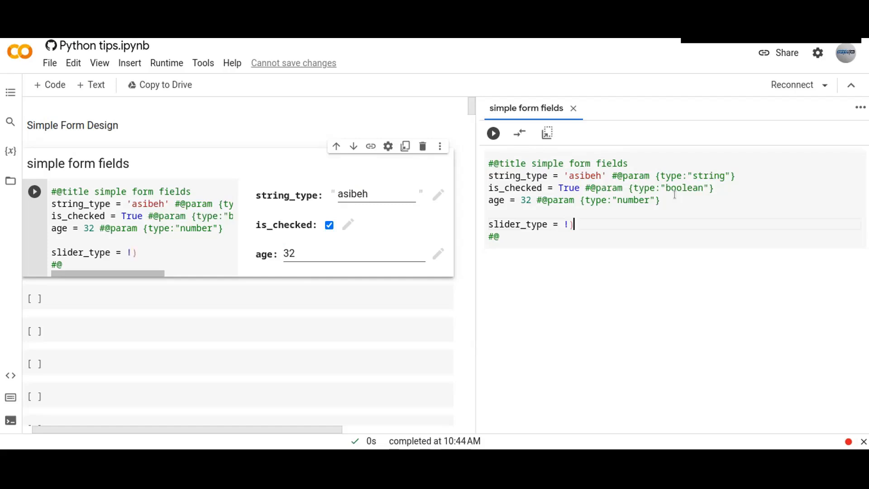
{"action": "type", "text": "10"}
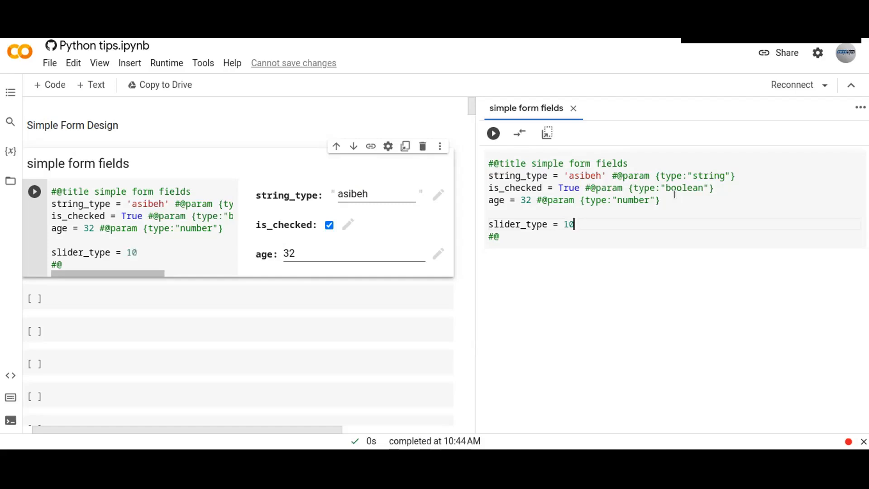
{"action": "type", "text": "0"}
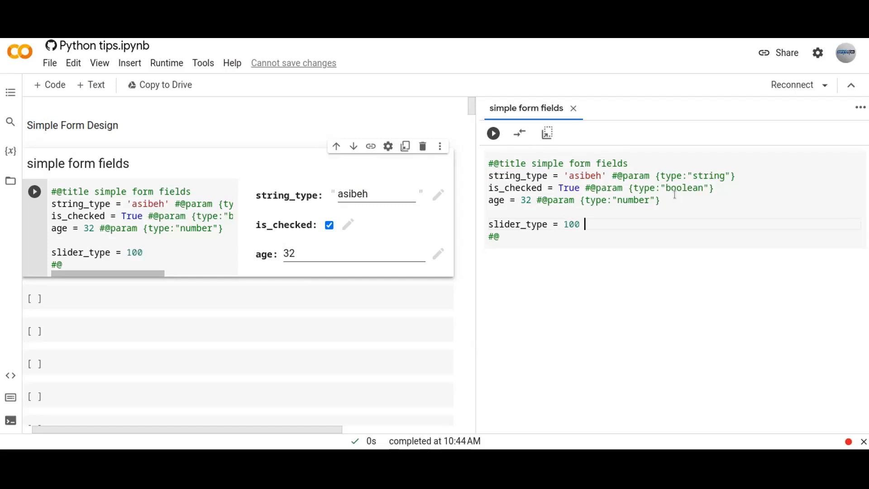
{"action": "type", "text": "#"}
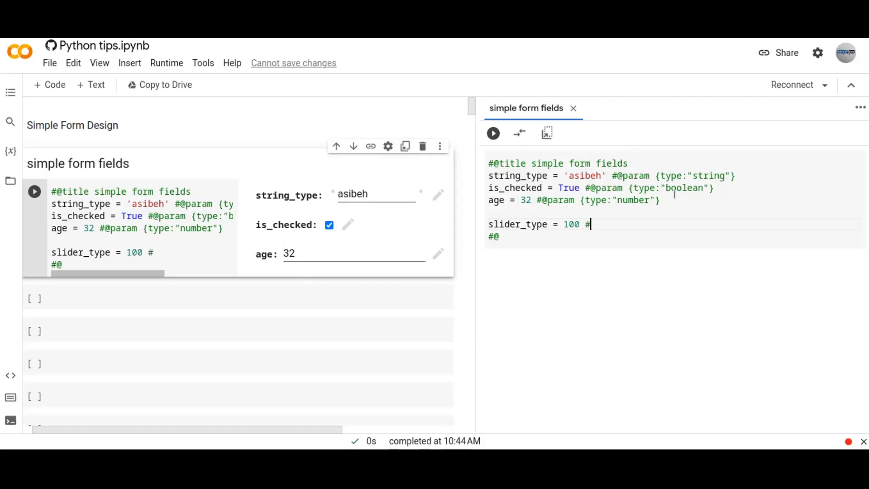
{"action": "type", "text": "@param"}
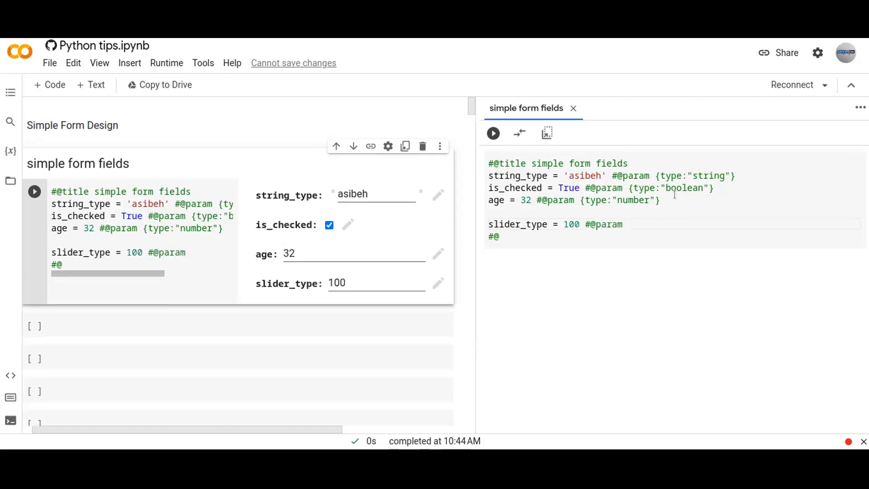
{"action": "type", "text": "{type}"}
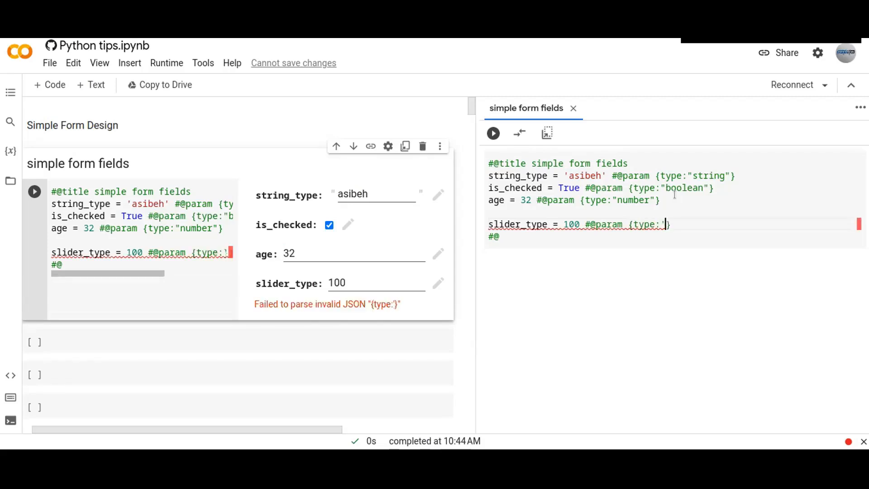
{"action": "type", "text": "\"\""}
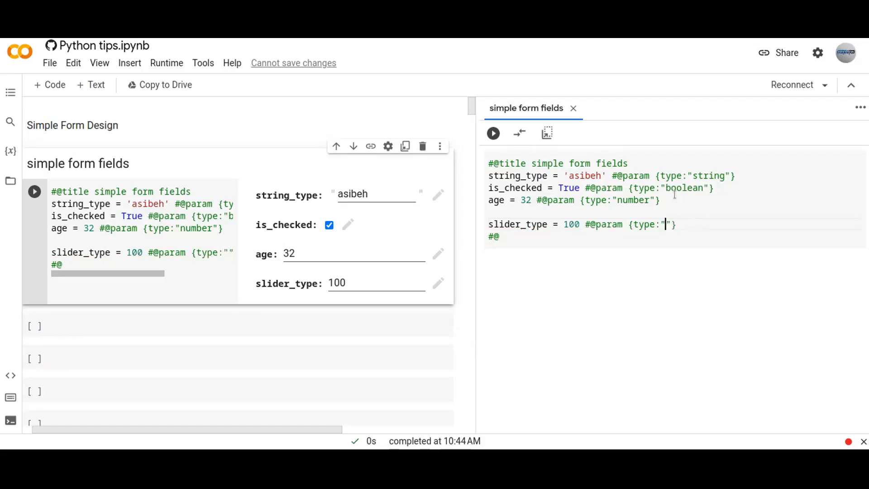
{"action": "type", "text": "slider"}
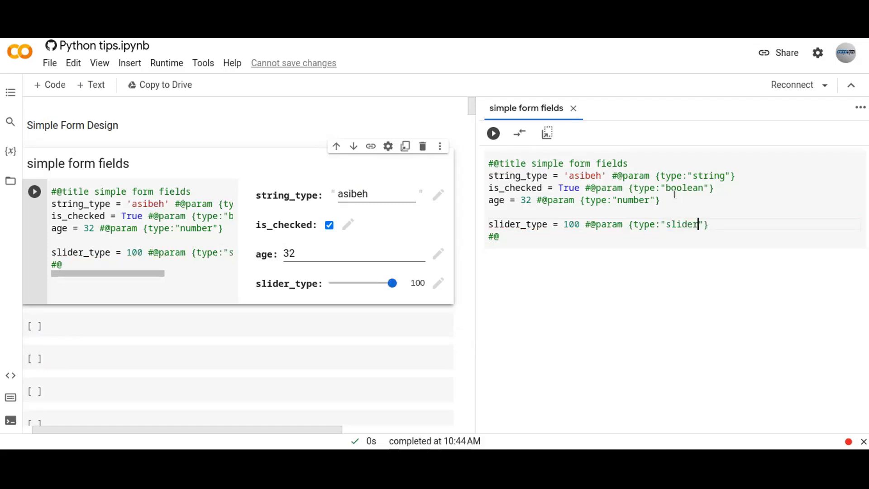
{"action": "type", "text": ", min:100, max:200"}
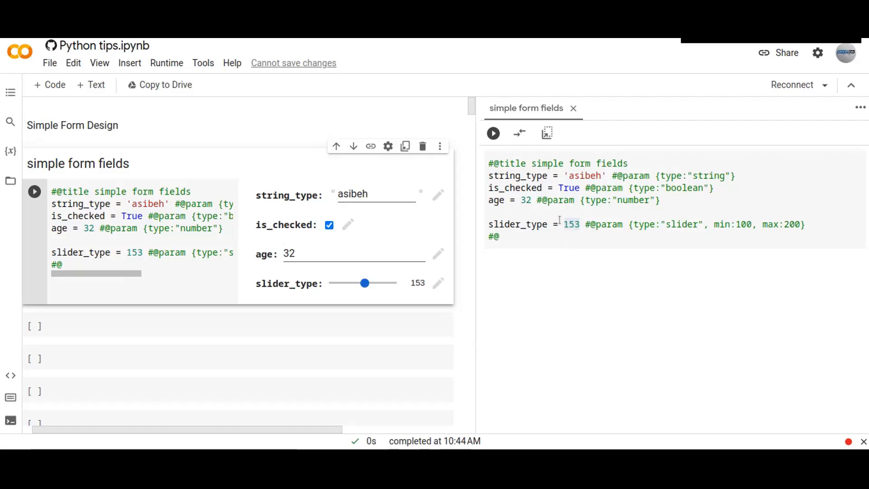
{"action": "double_click", "coordinate": [571, 224]}
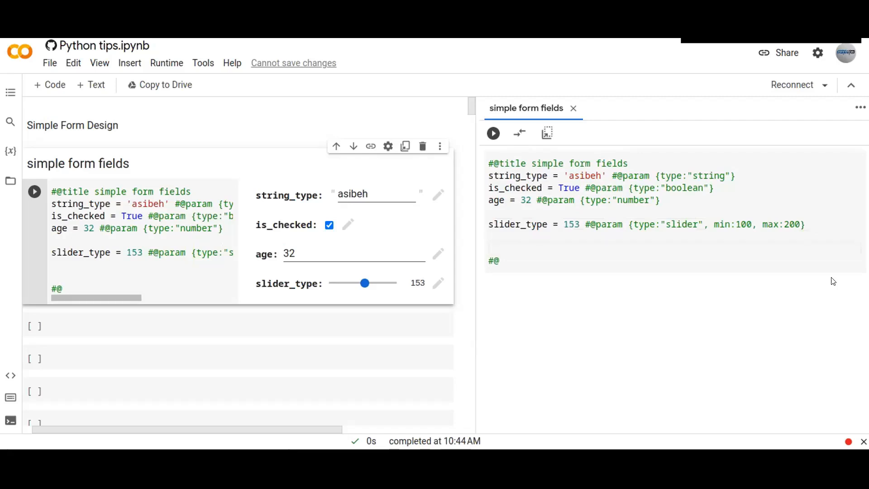
{"action": "type", "text": "date_"}
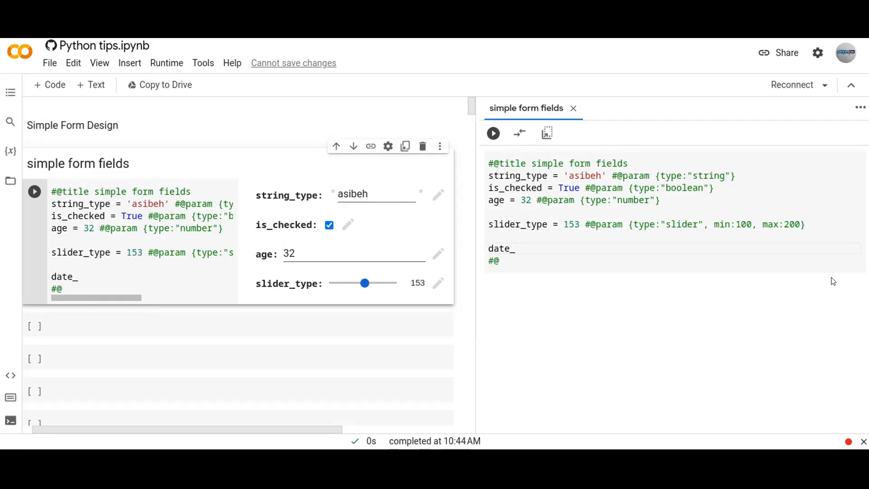
{"action": "type", "text": "pic"}
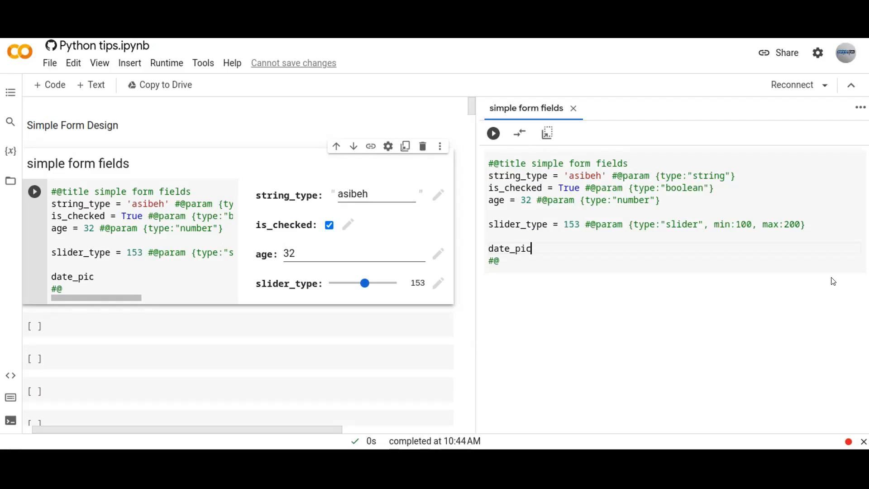
{"action": "type", "text": "ker ="}
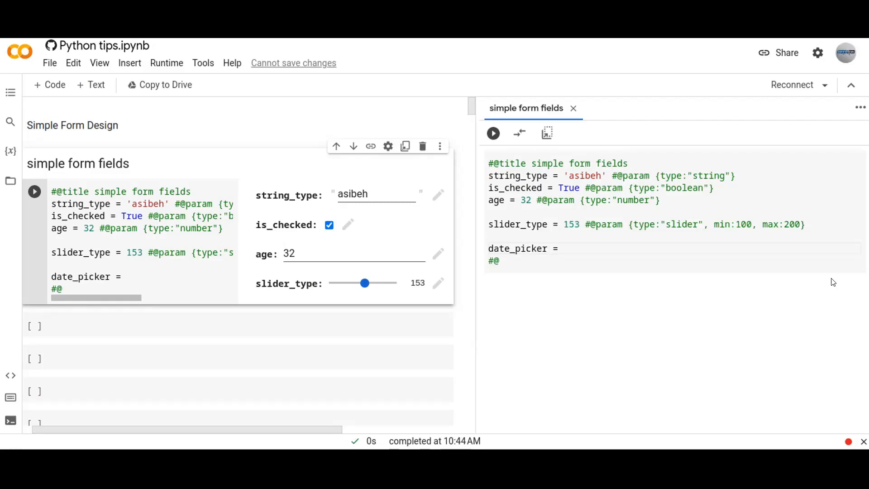
{"action": "type", "text": "'201"}
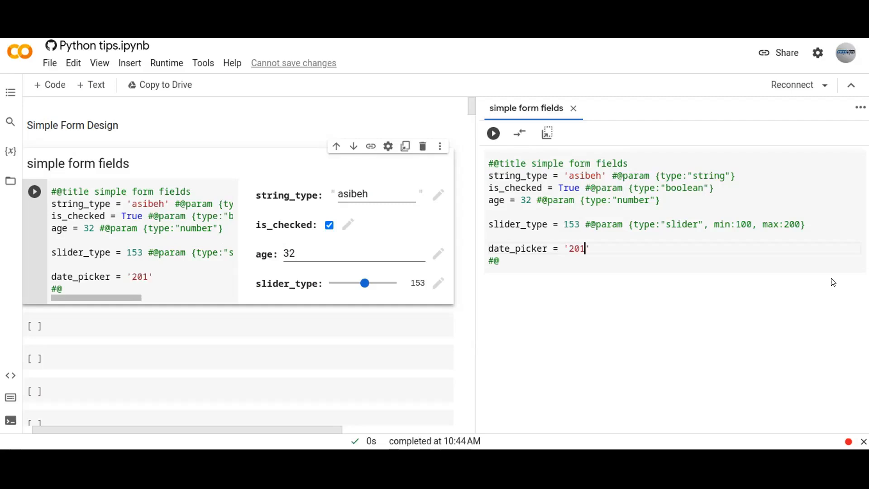
{"action": "key", "text": "Backspace"}
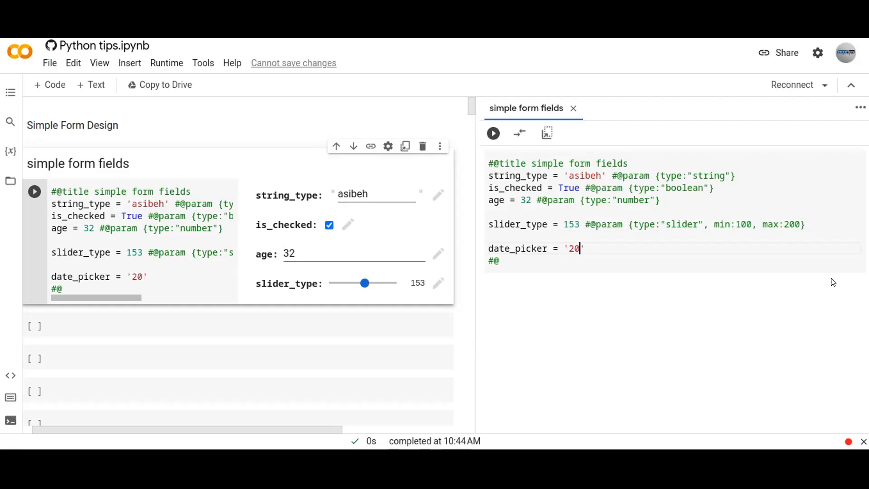
{"action": "type", "text": "23"}
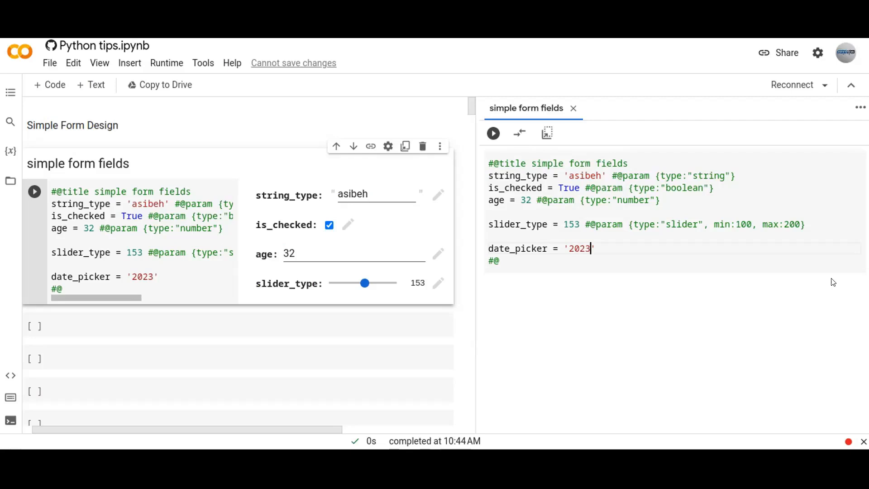
{"action": "type", "text": "-05-"}
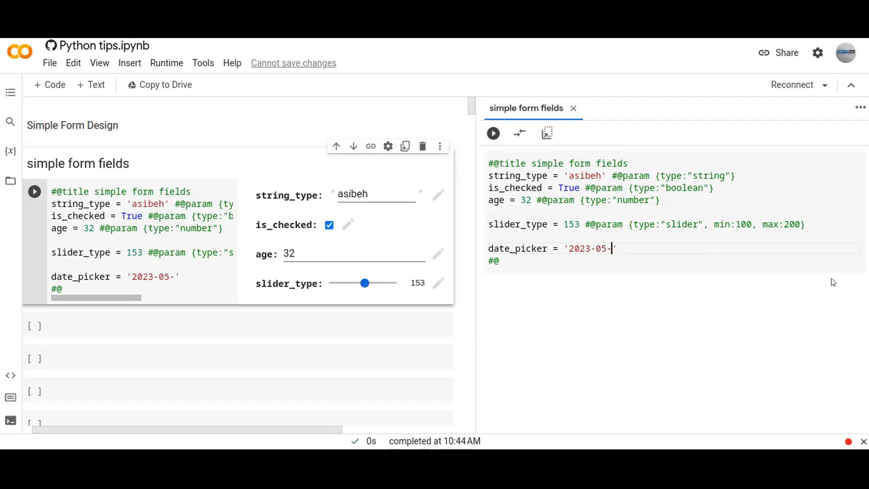
{"action": "type", "text": "15"}
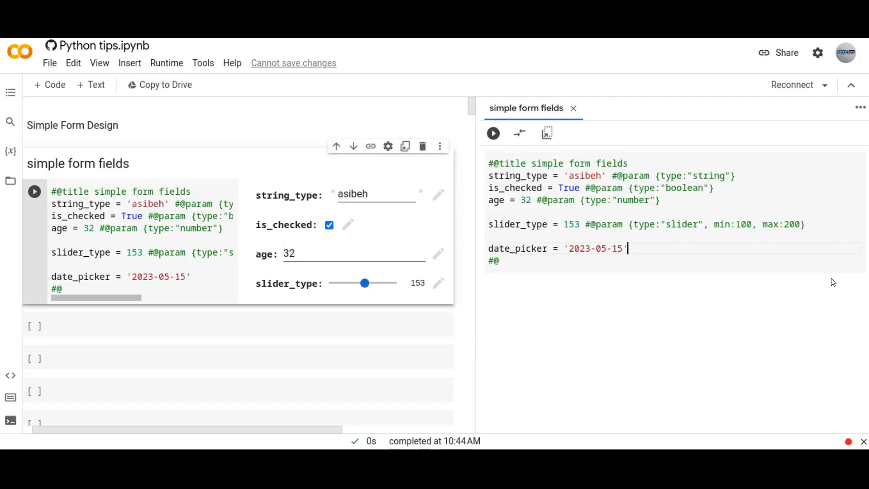
{"action": "type", "text": "#@param {type:\"date"}
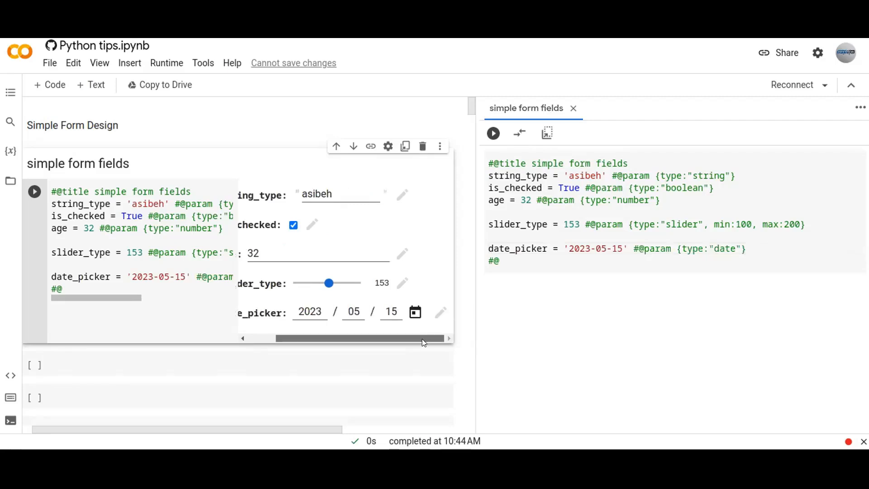
{"action": "mouse_move", "coordinate": [422, 303]}
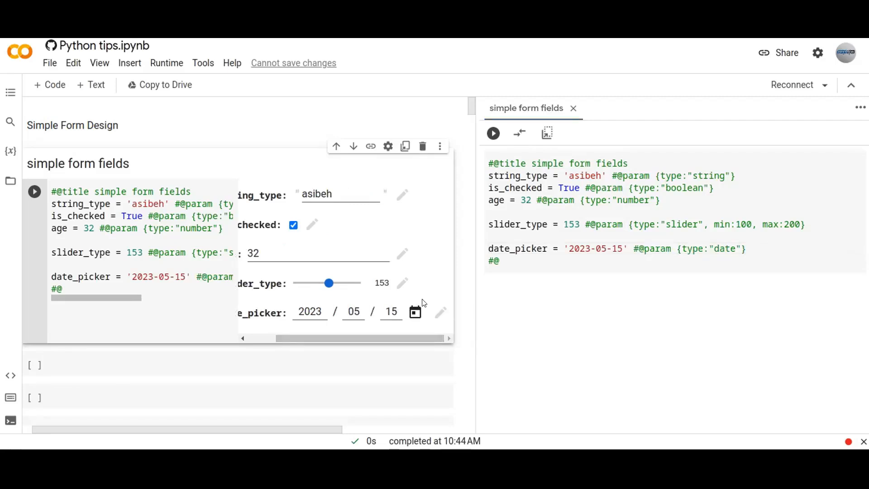
{"action": "left_click", "coordinate": [414, 312]}
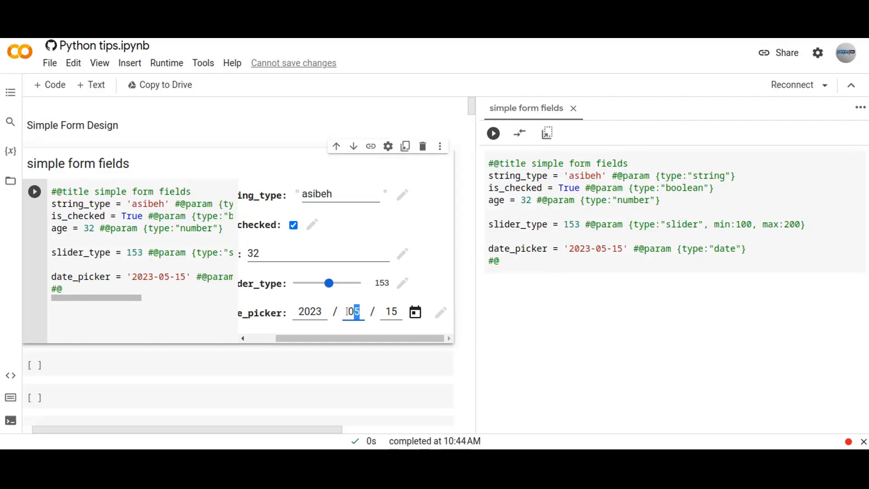
{"action": "scroll", "scroll_direction": "right", "scroll_amount": 3}
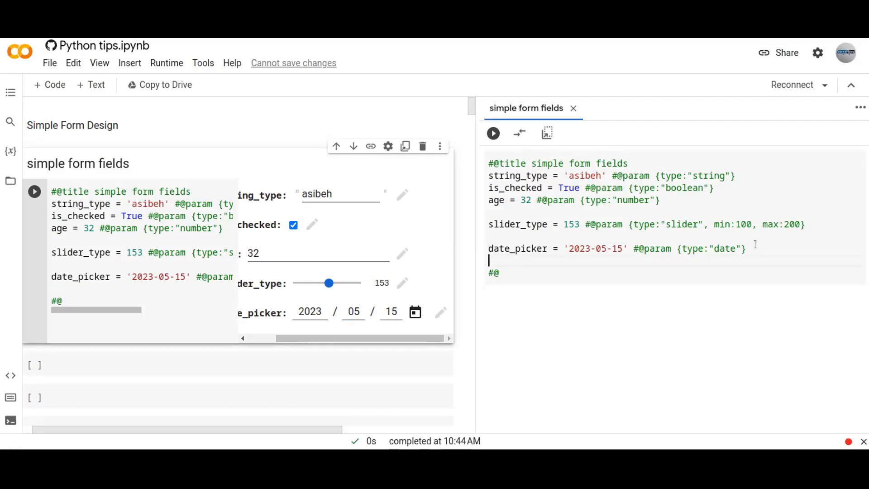
{"action": "type", "text": "day = 'm"}
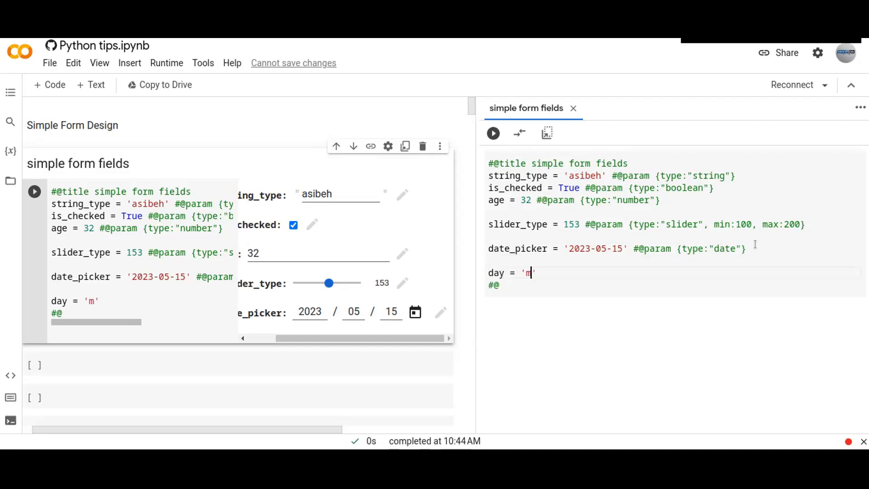
{"action": "type", "text": "onday"}
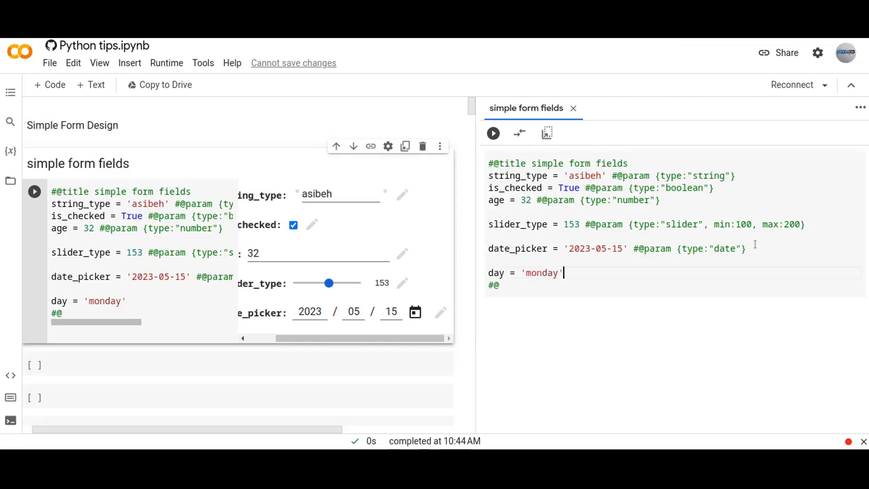
{"action": "type", "text": "#@"}
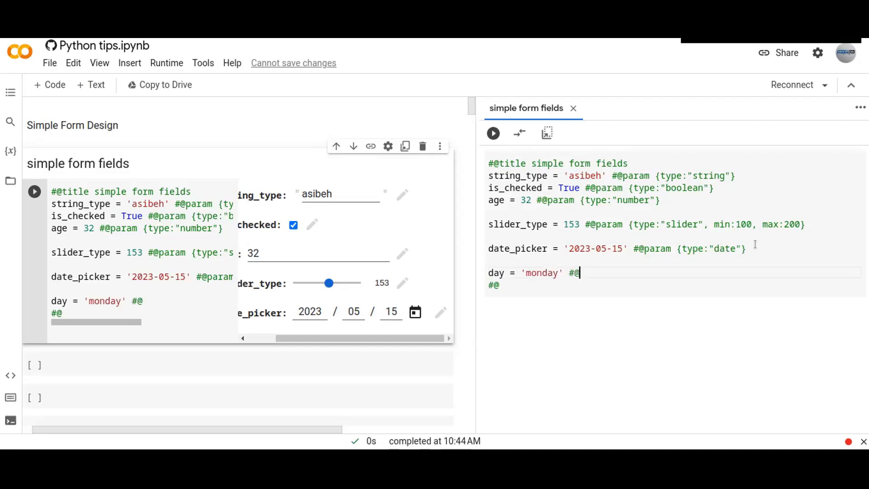
{"action": "type", "text": "param"}
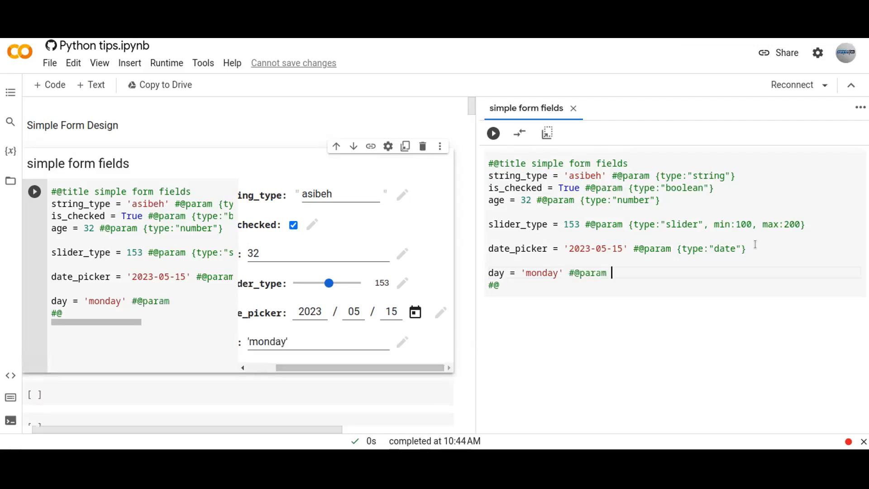
{"action": "type", "text": "['"}
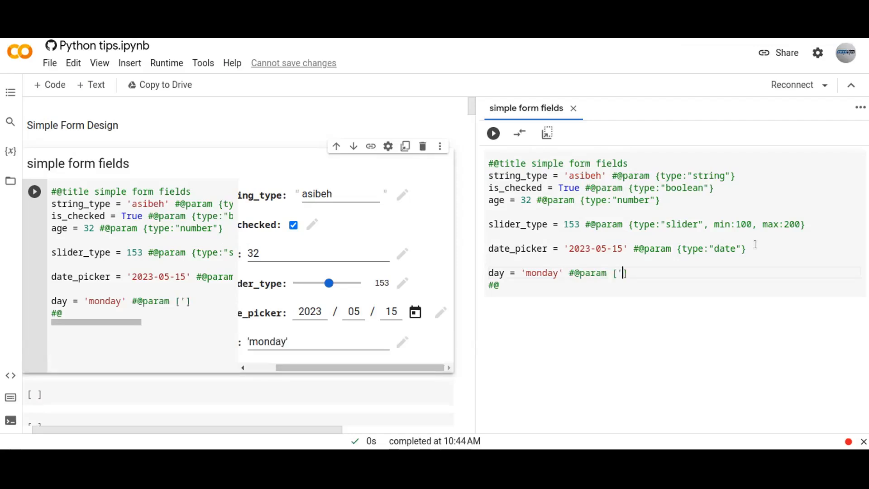
{"action": "type", "text": "\"\""}
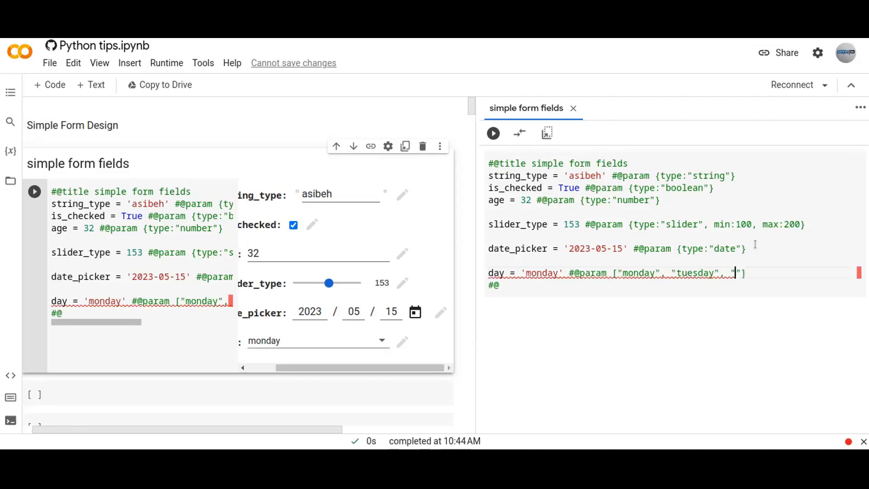
{"action": "type", "text": "wend"}
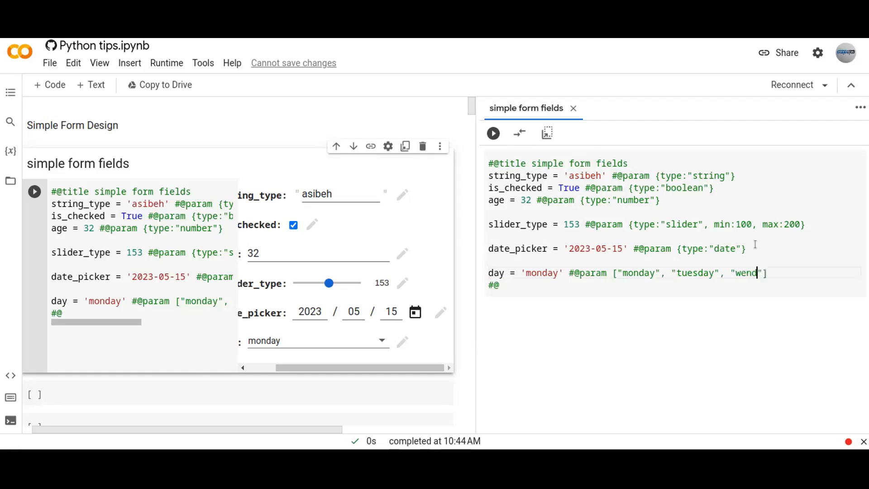
{"action": "type", "text": "esday"}
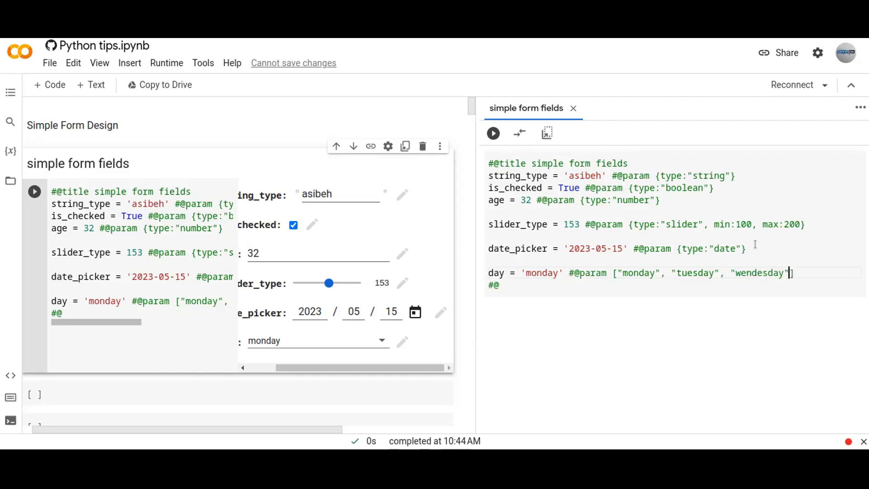
{"action": "type", "text": ", \"thursday\","}
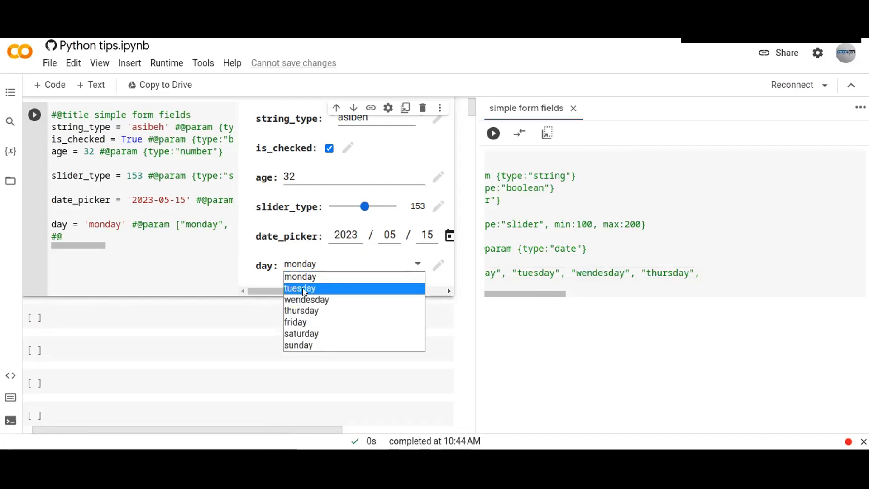
Pick tuesday, then friday, from the day dropdown in the form
{"action": "left_click", "coordinate": [299, 289]}
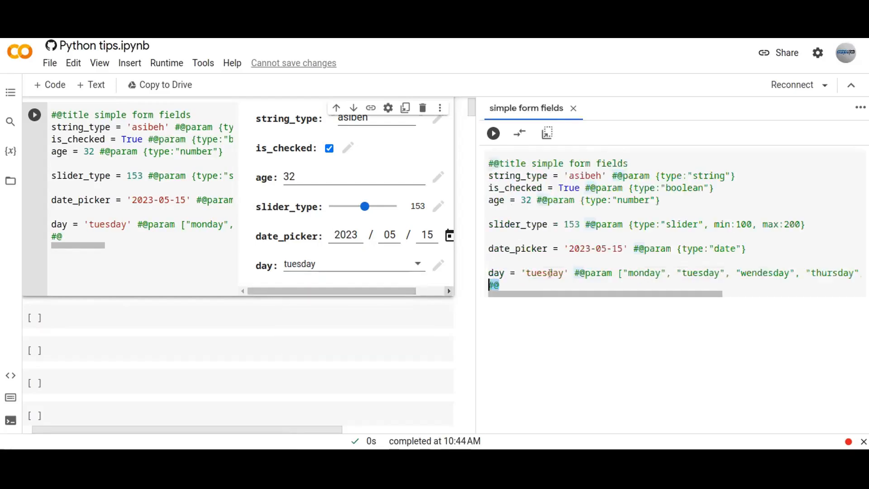
{"action": "double_click", "coordinate": [546, 272]}
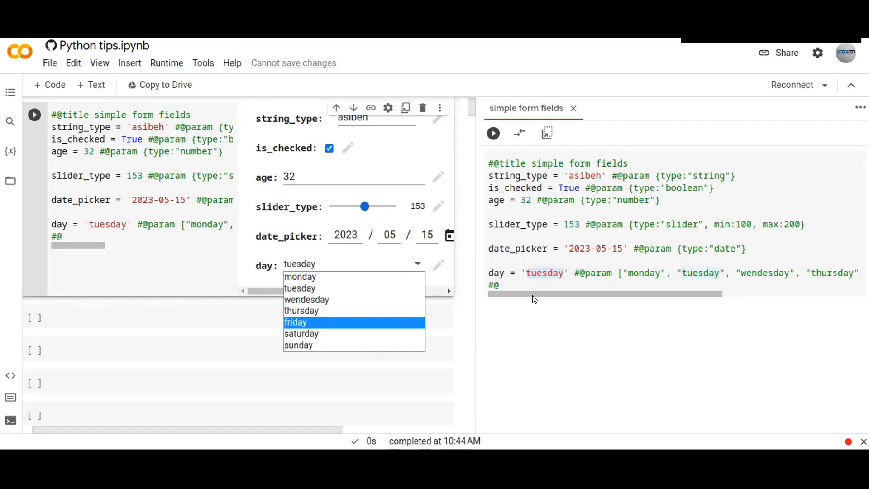
{"action": "left_click", "coordinate": [295, 322]}
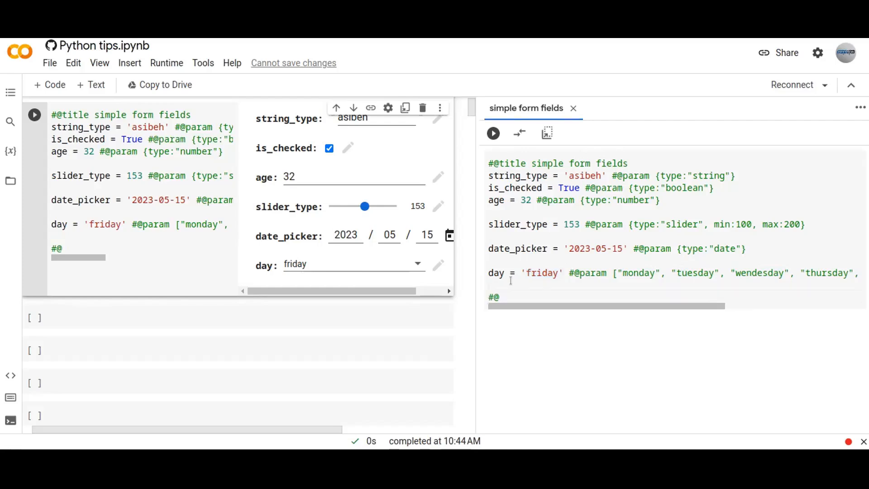
{"action": "left_click", "coordinate": [493, 284]}
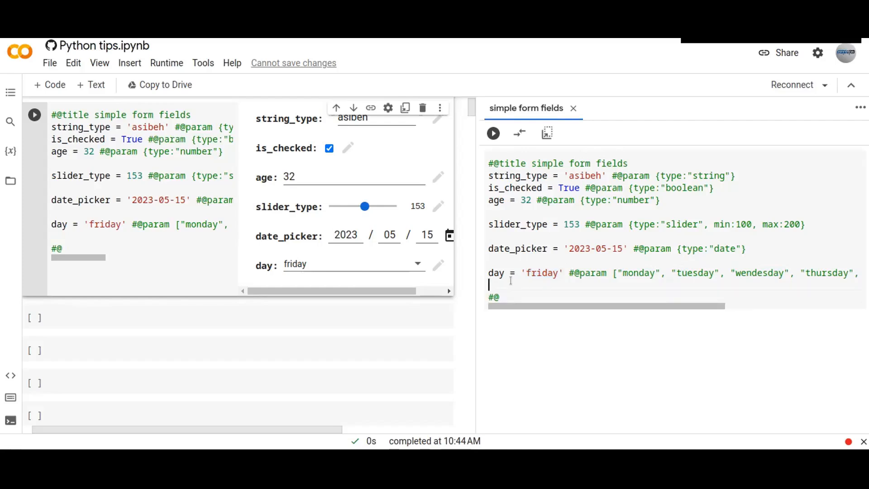
{"action": "type", "text": "pic"}
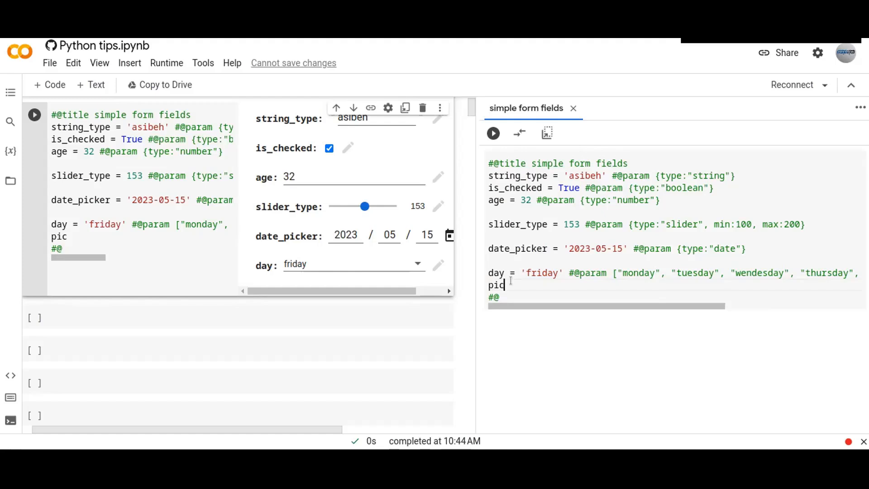
{"action": "type", "text": "k_favo"}
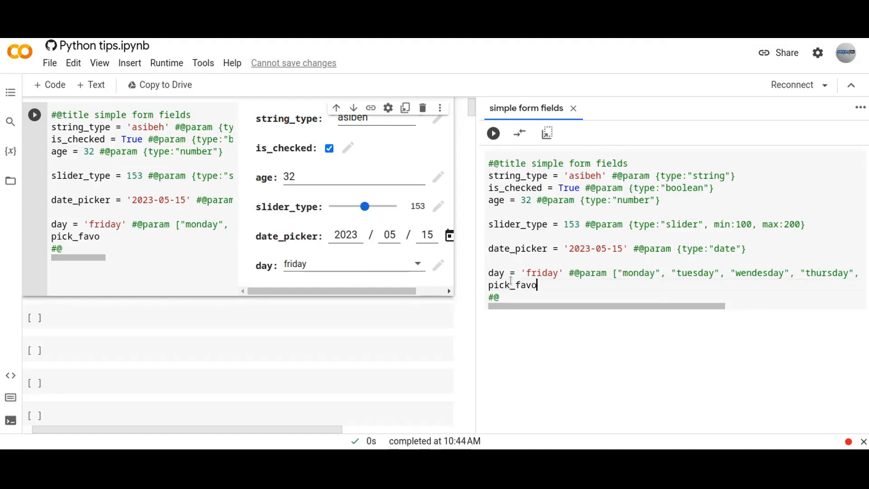
{"action": "type", "text": "rite_"}
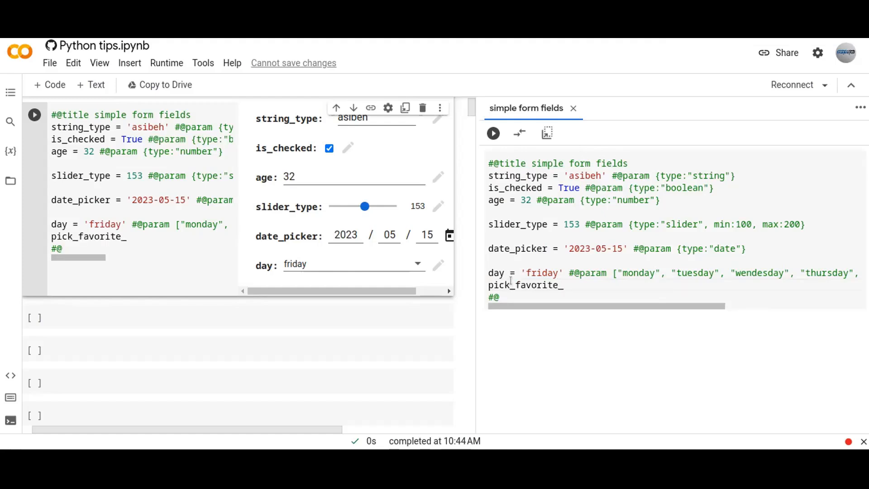
{"action": "type", "text": "fruit = 'apple' #@para"}
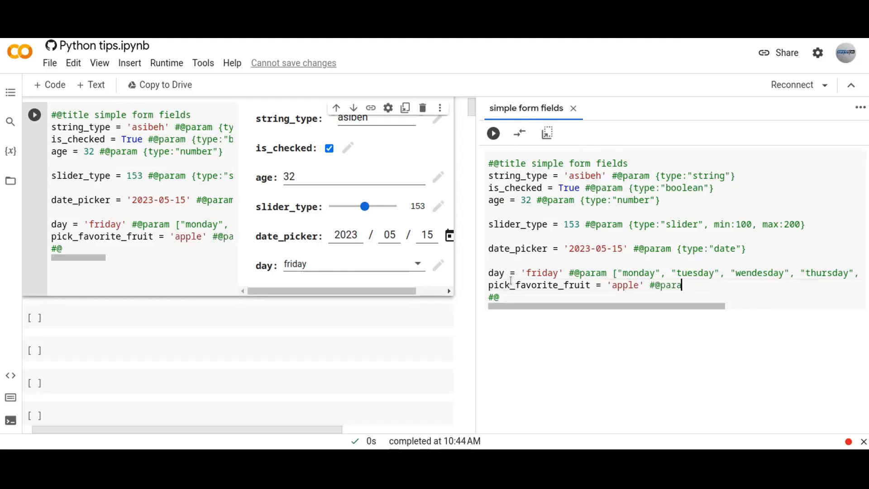
{"action": "type", "text": "{"}
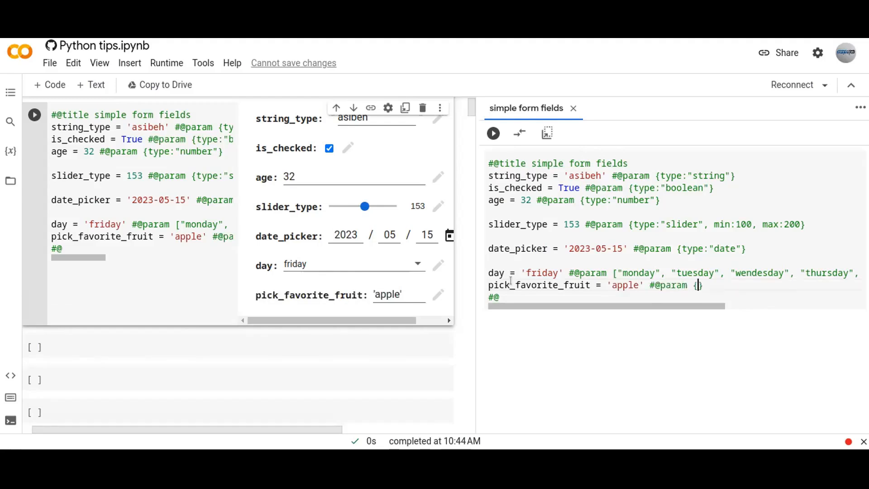
{"action": "key", "text": "Backspace"}
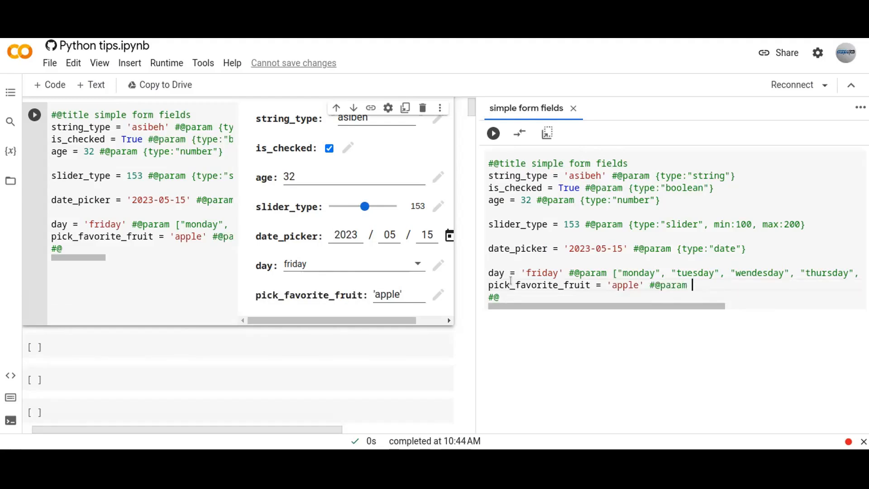
{"action": "type", "text": "[]"}
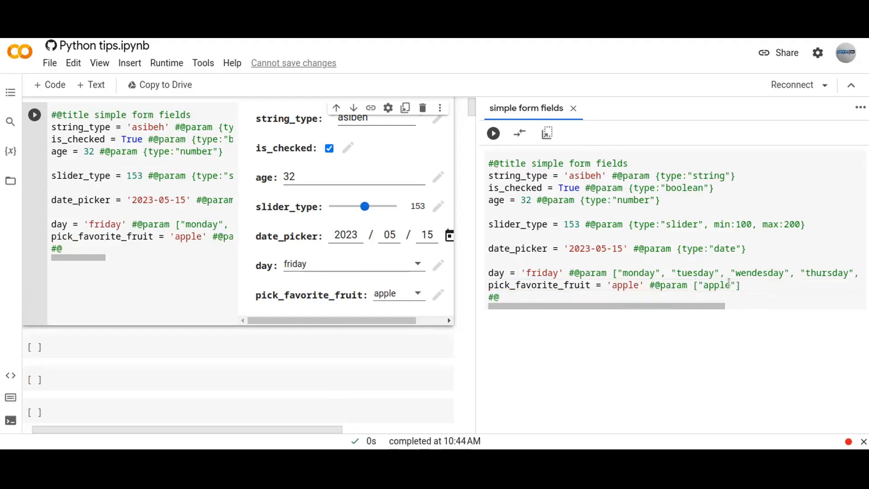
{"action": "type", "text": ", \"ora\""}
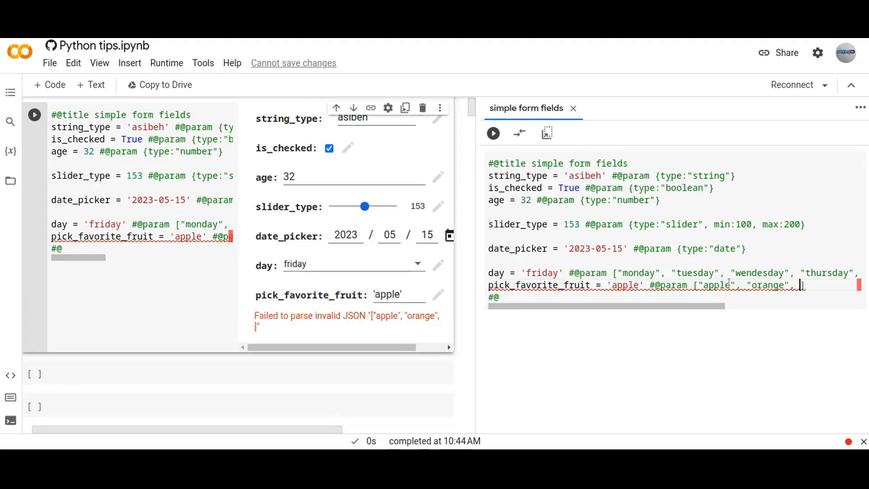
{"action": "type", "text": "va\""}
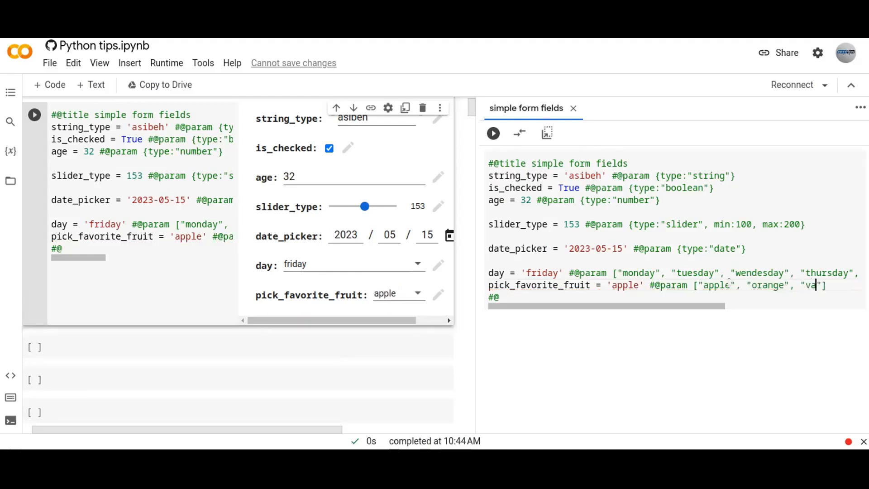
{"action": "type", "text": "banana"}
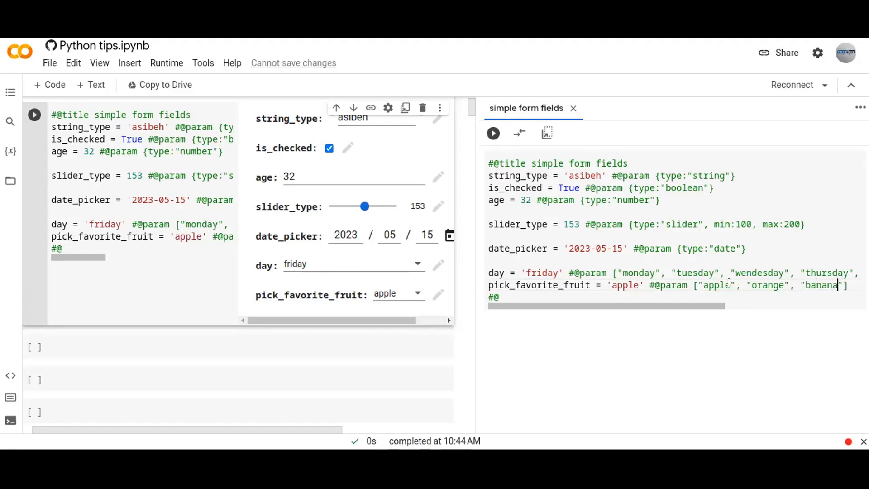
Pick banana in the pick_favorite_fruit dropdown, passing through orange first
{"action": "left_click", "coordinate": [396, 294]}
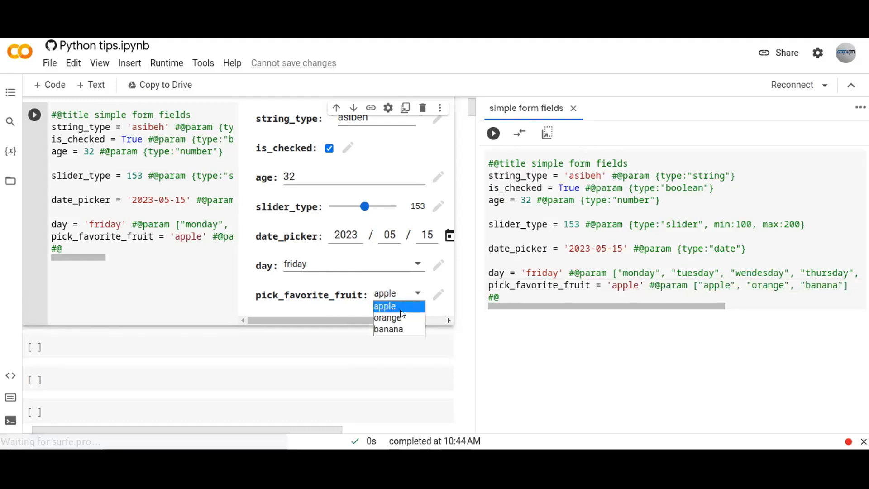
{"action": "mouse_move", "coordinate": [388, 318]}
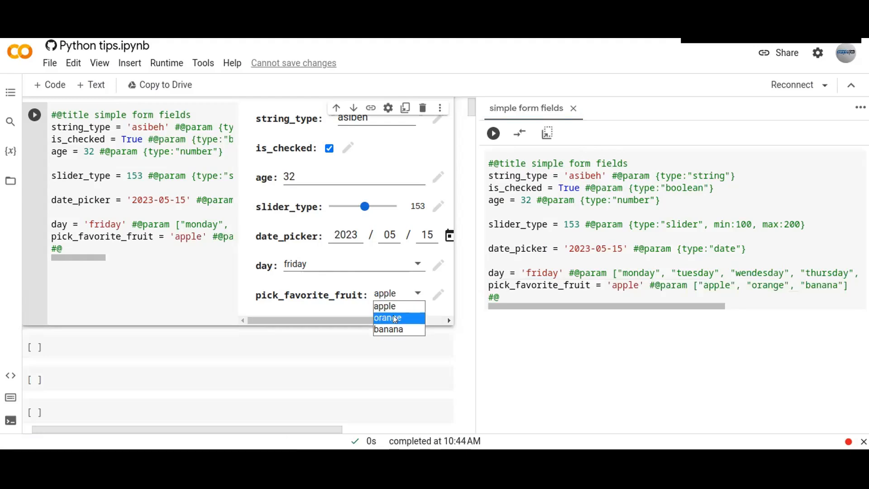
{"action": "left_click", "coordinate": [387, 317]}
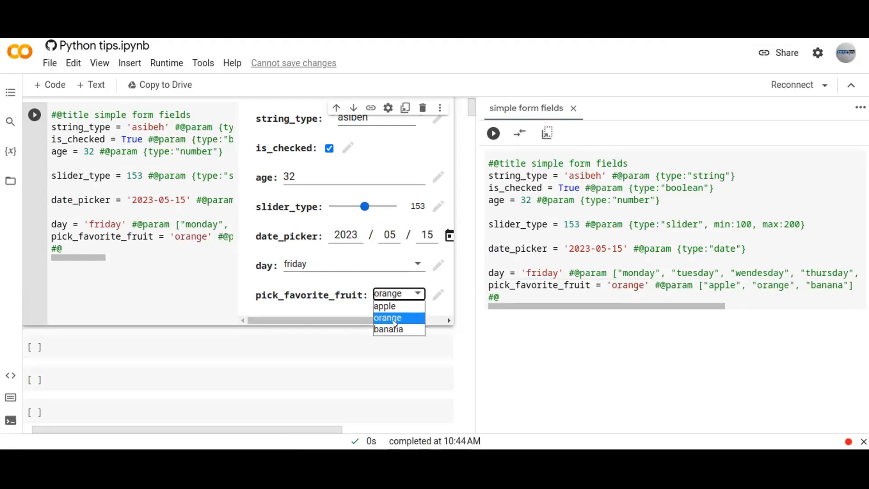
{"action": "left_click", "coordinate": [388, 329]}
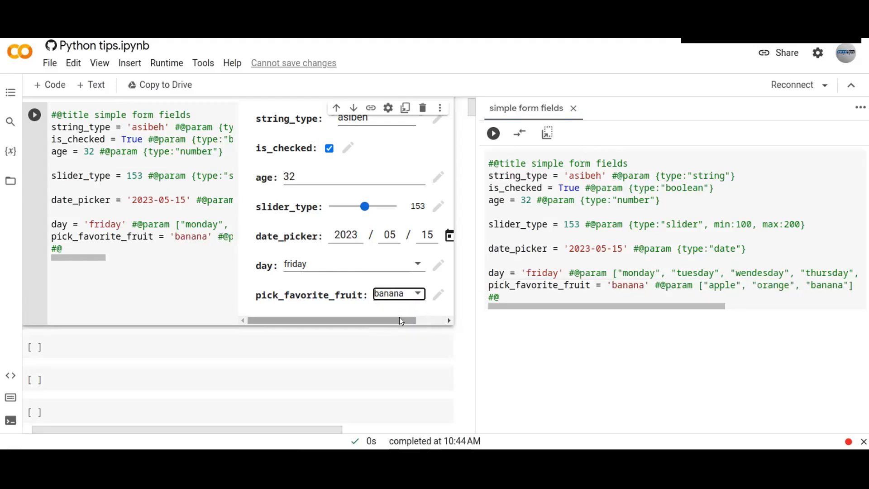
{"action": "scroll", "scroll_direction": "up", "scroll_amount": 3}
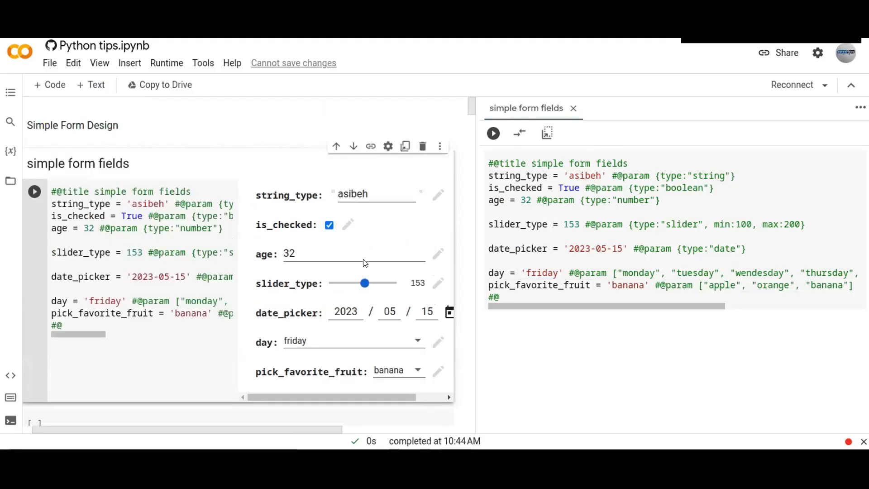
{"action": "scroll", "scroll_direction": "down", "scroll_amount": 3}
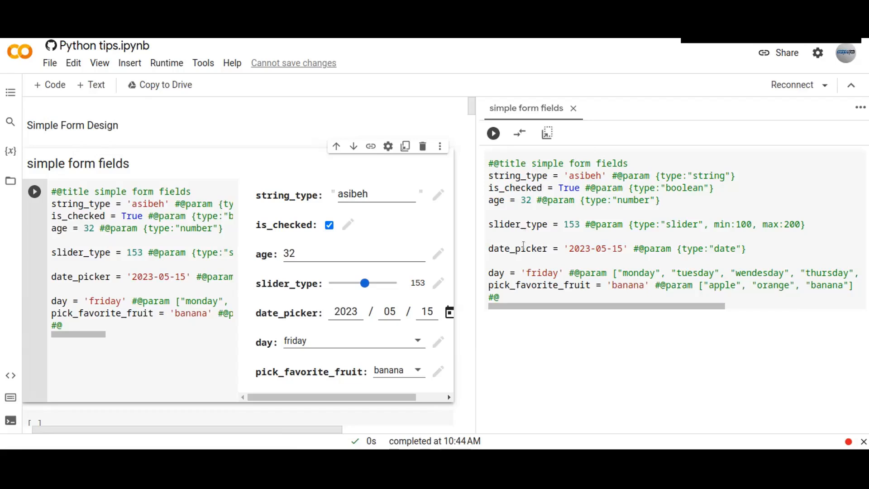
{"action": "mouse_move", "coordinate": [319, 275]}
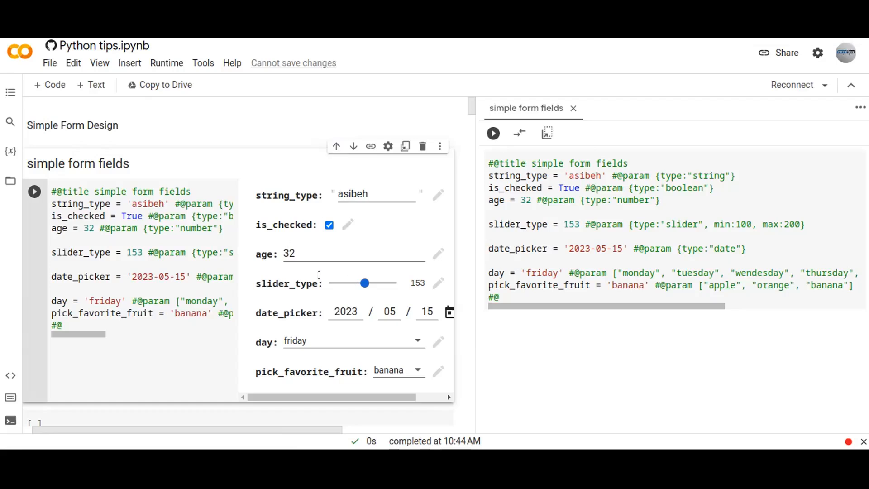